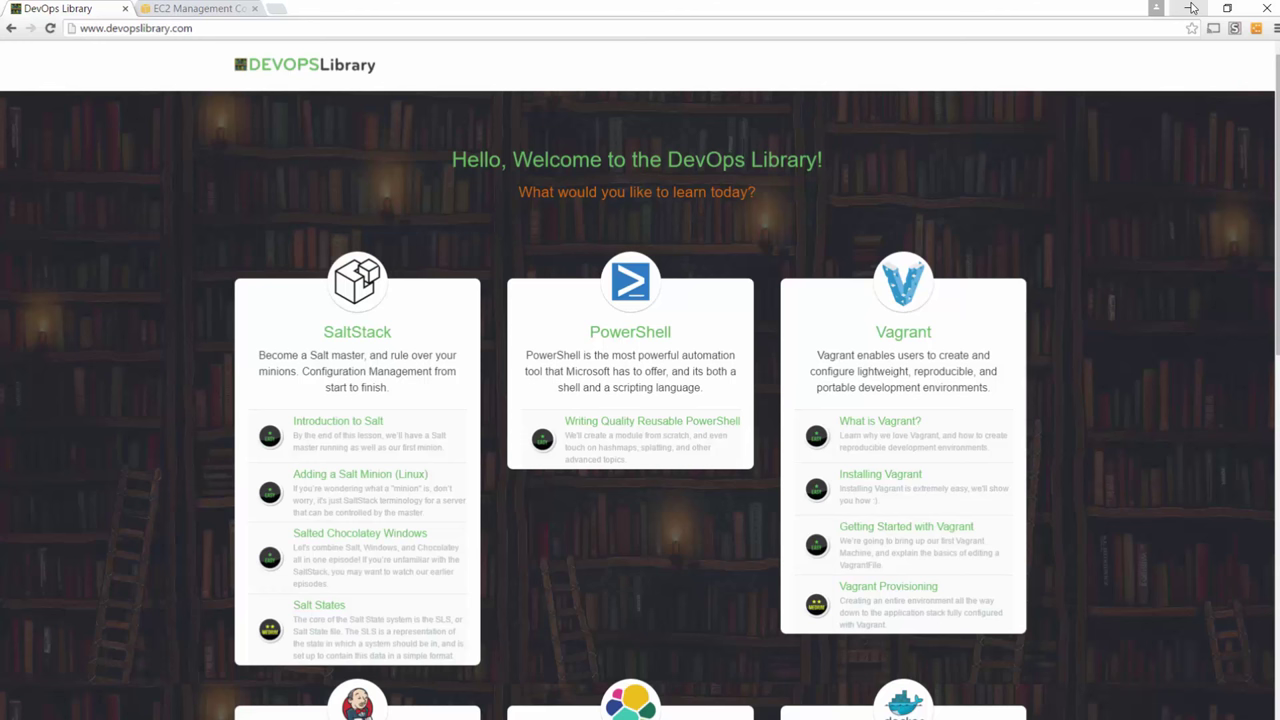
Step: Minimize Google Chrome to reveal the Windows Server 2012 R2 EC2 desktop
{"action": "left_click", "coordinate": [200, 8]}
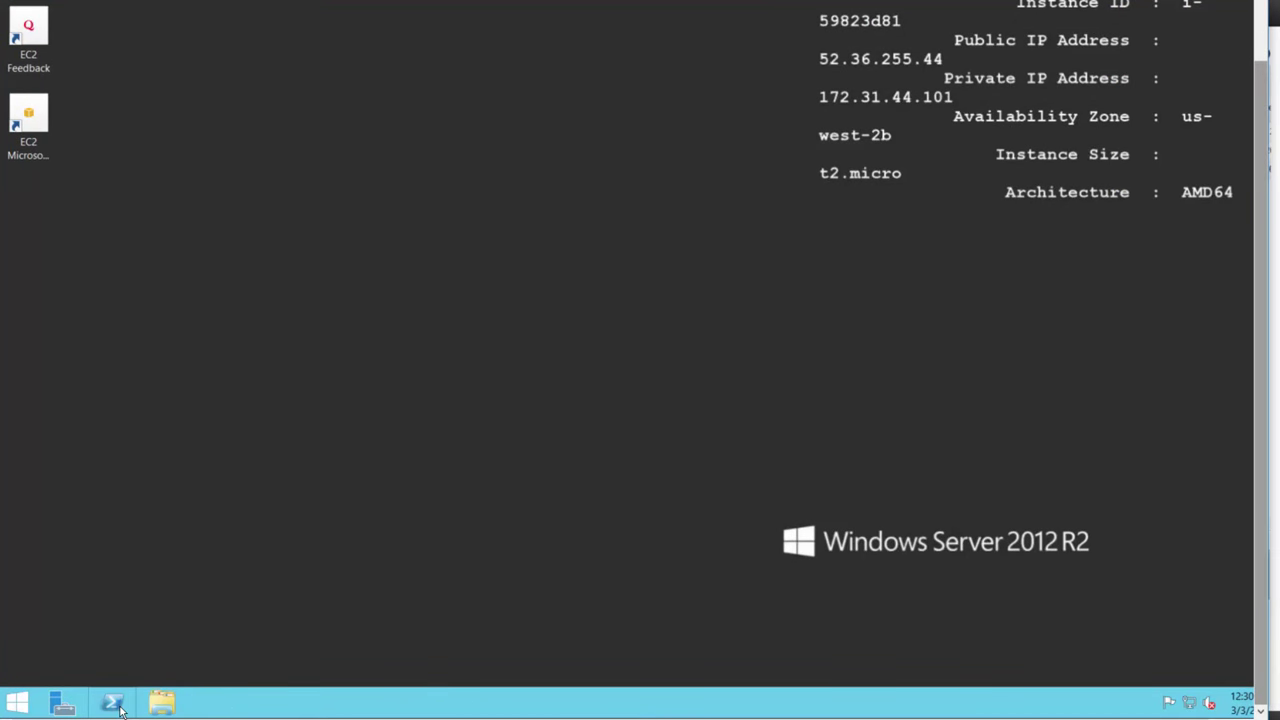
Step: Open PowerShell on the server and run ping salt, which fails to find the host
{"action": "right_click", "coordinate": [112, 702]}
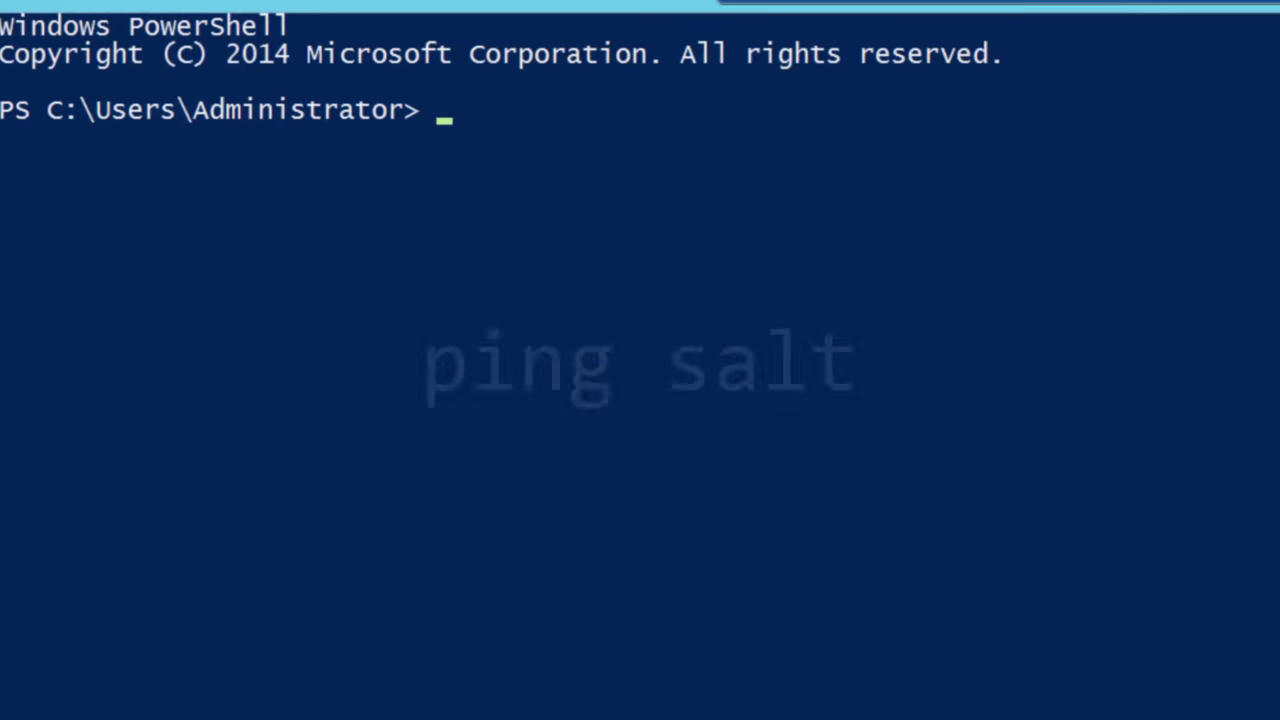
{"action": "type", "text": "ping sal"}
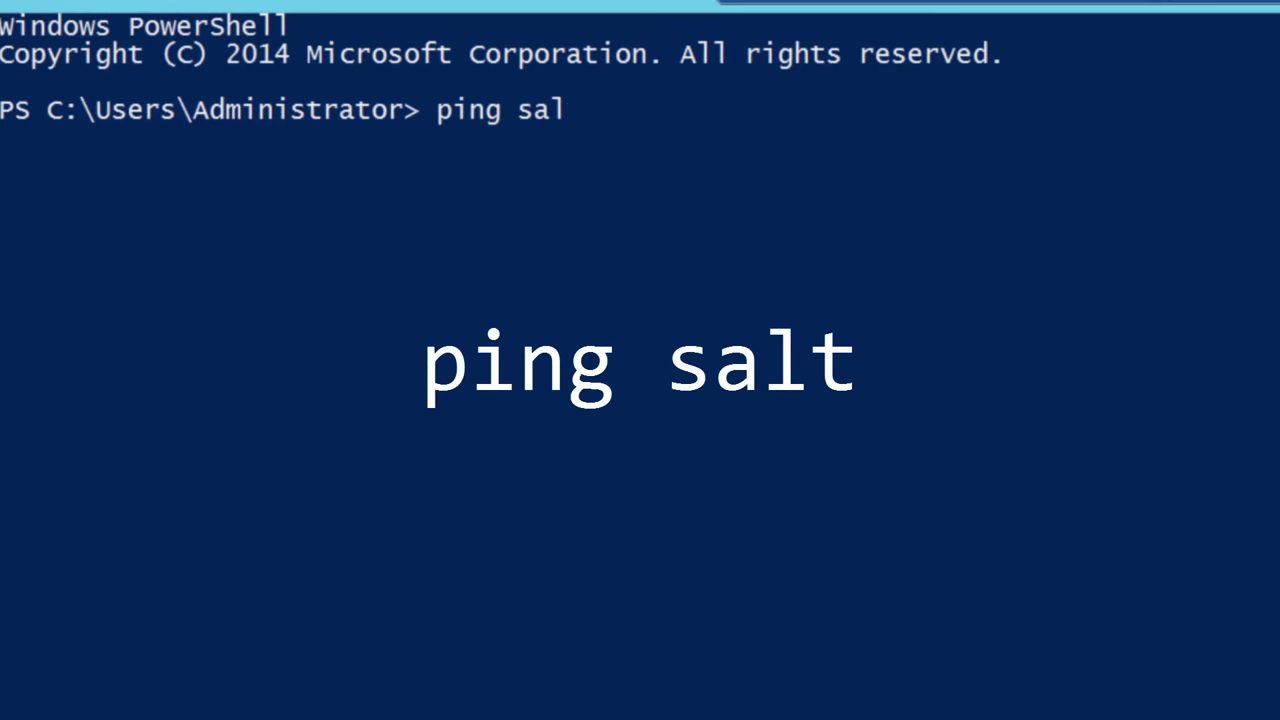
{"action": "type", "text": "t"}
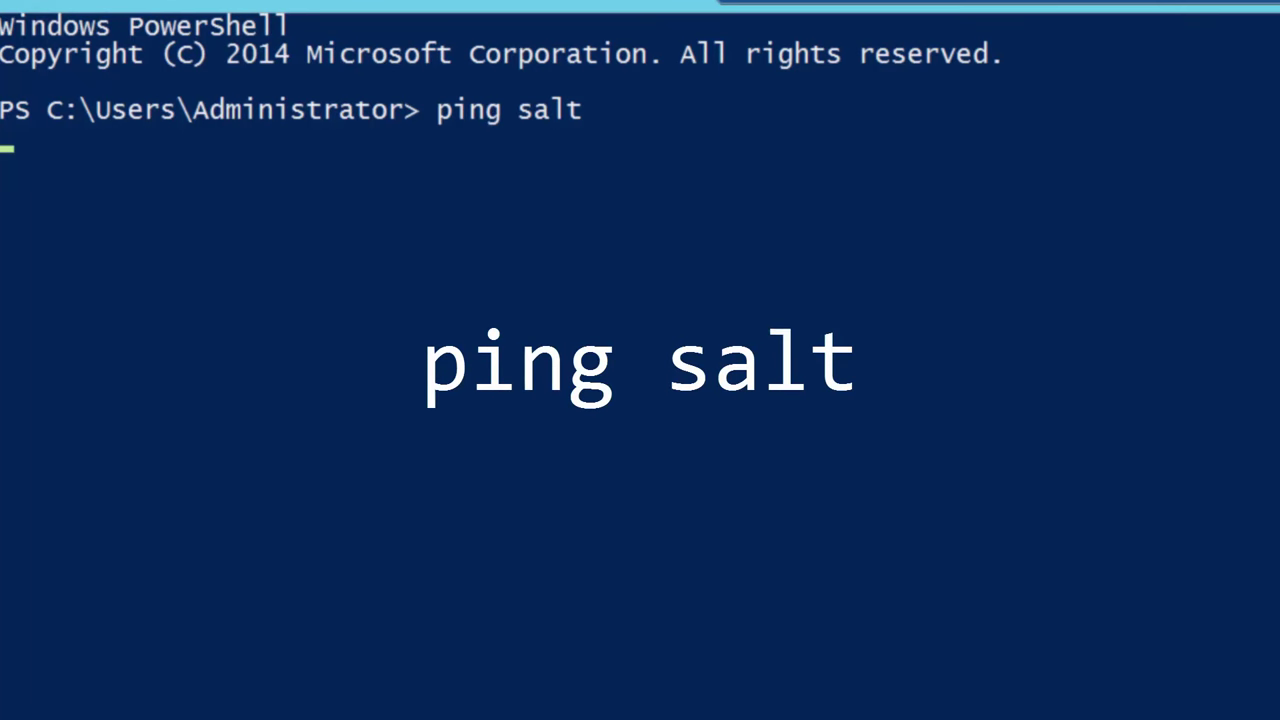
{"action": "key", "text": "Return"}
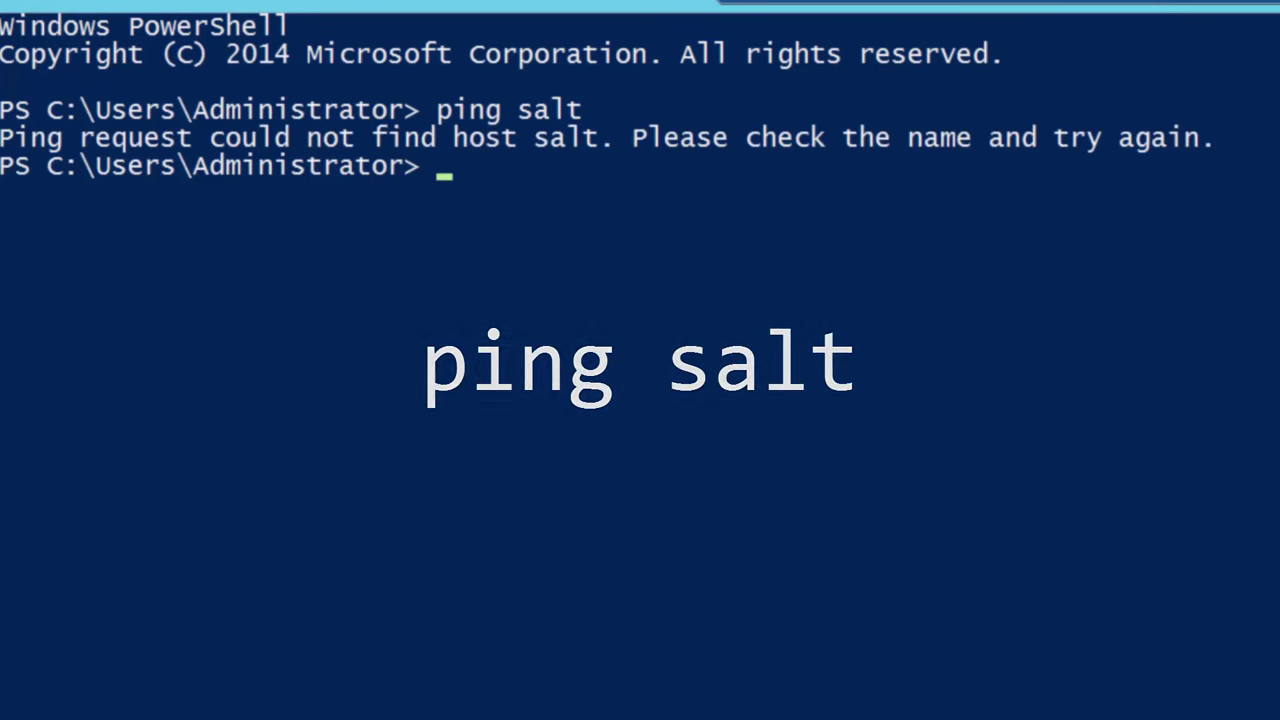
{"action": "type", "text": "cl"}
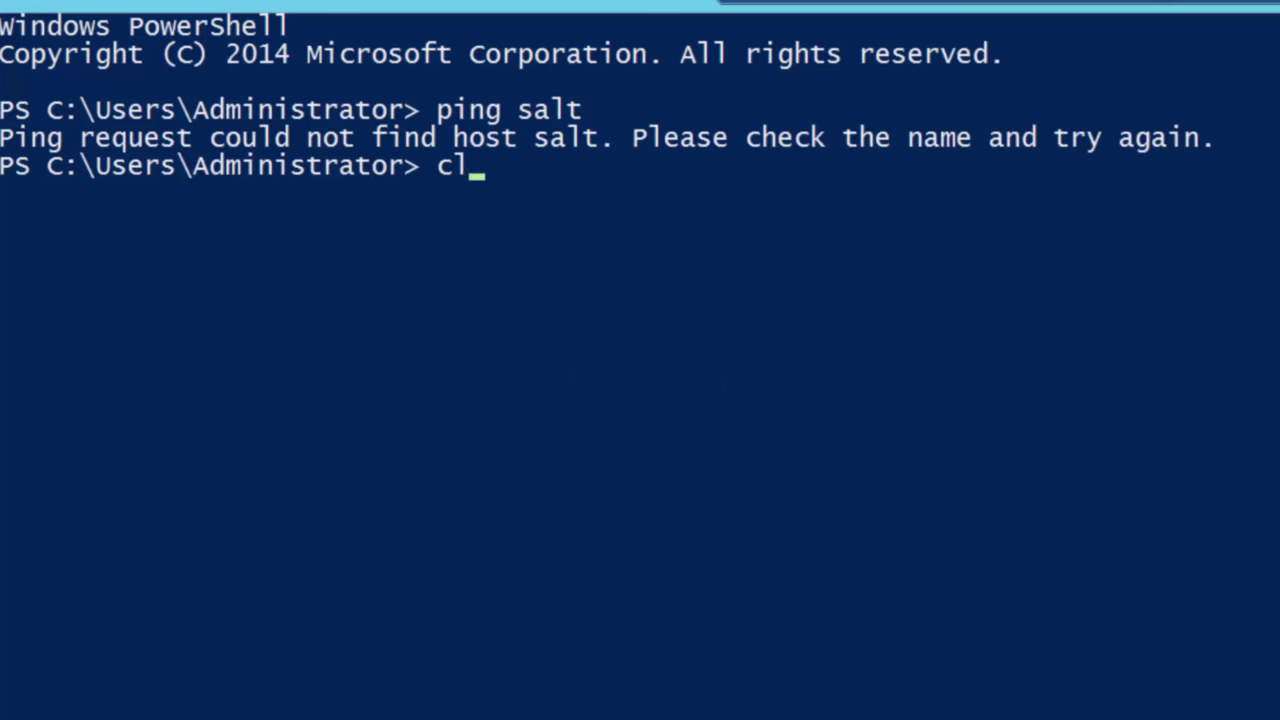
Step: Clear the console and append "172.31.24.43 salt" to C:\Windows\System32\Drivers\Etc\hosts
{"action": "key", "text": "Return"}
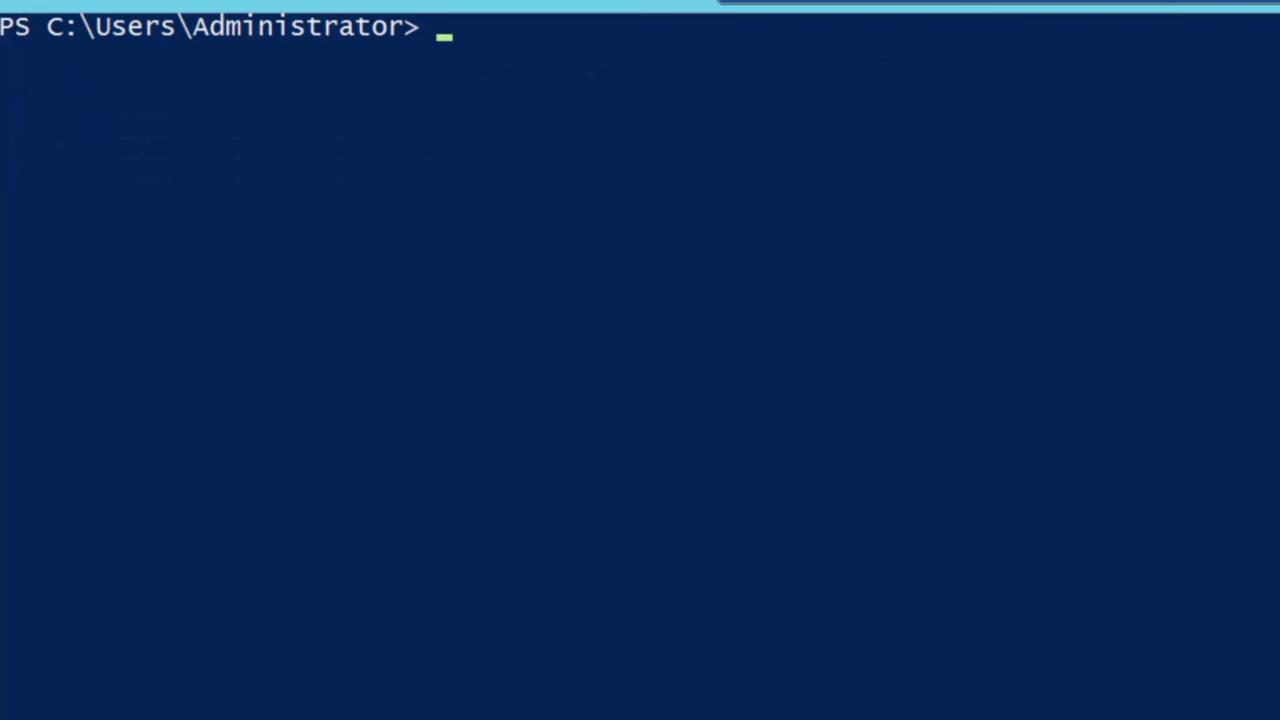
{"action": "type", "text": "A"}
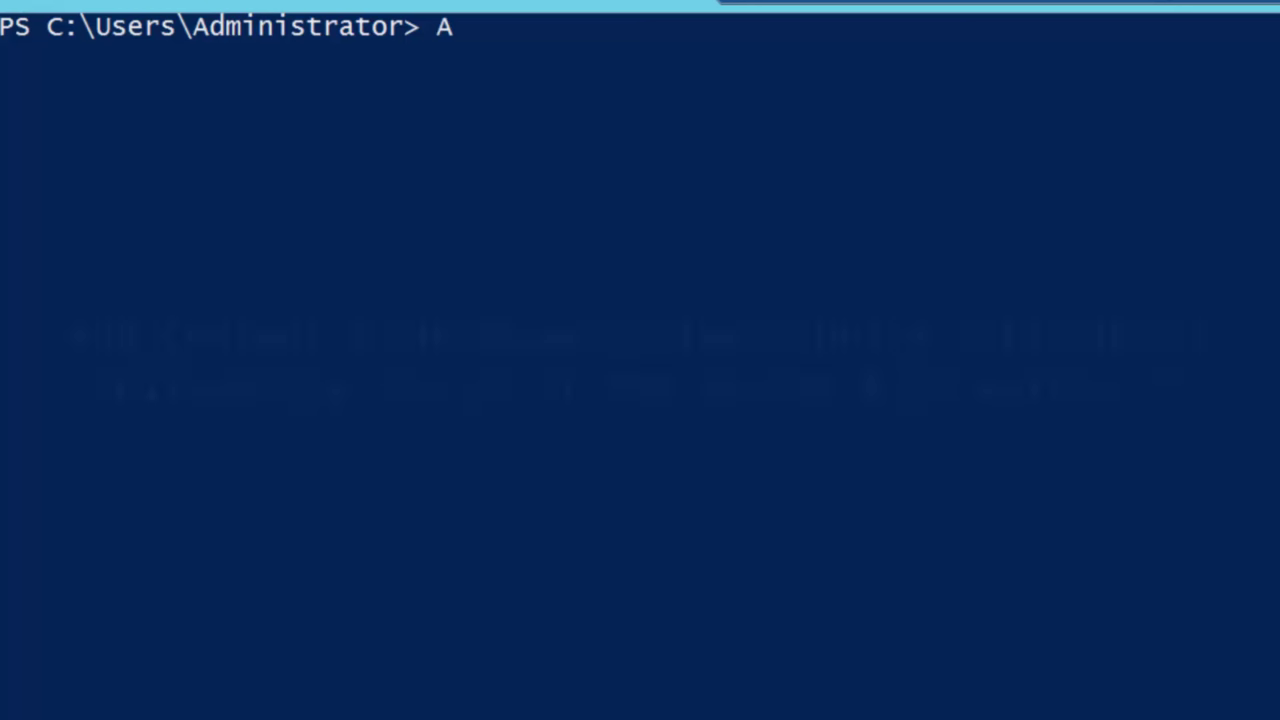
{"action": "type", "text": "dd-Conte"}
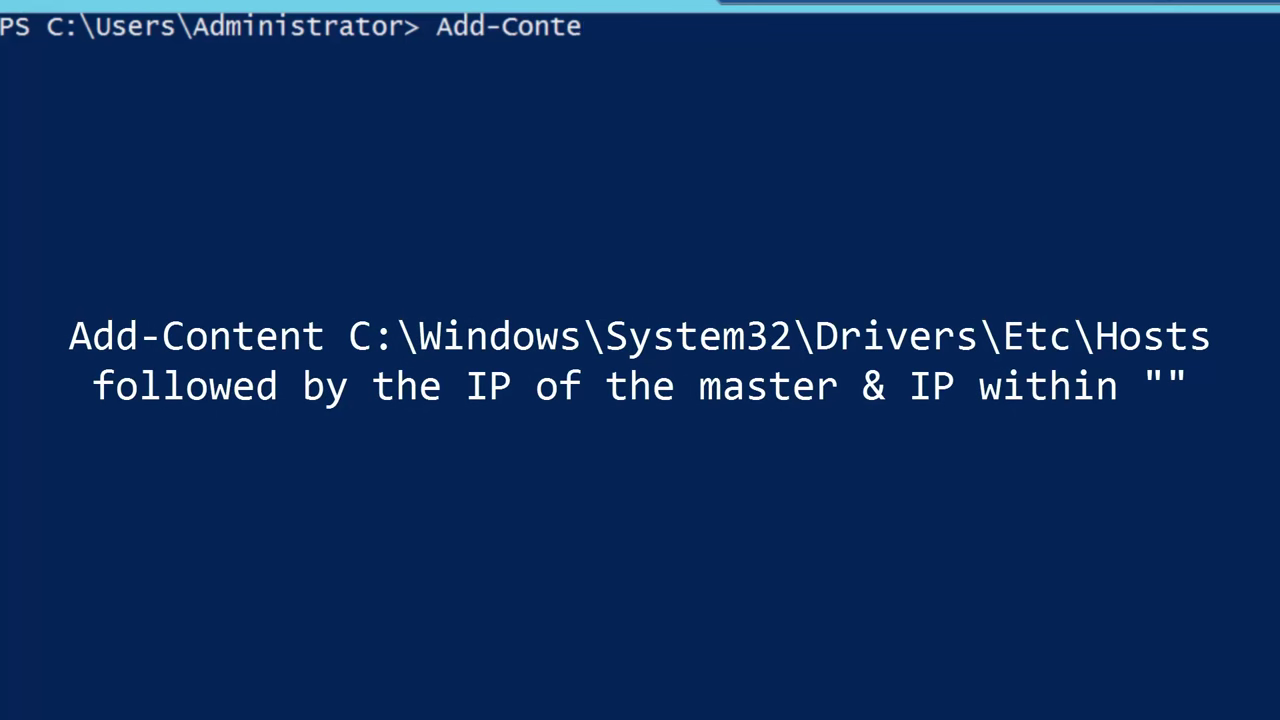
{"action": "type", "text": "nt"}
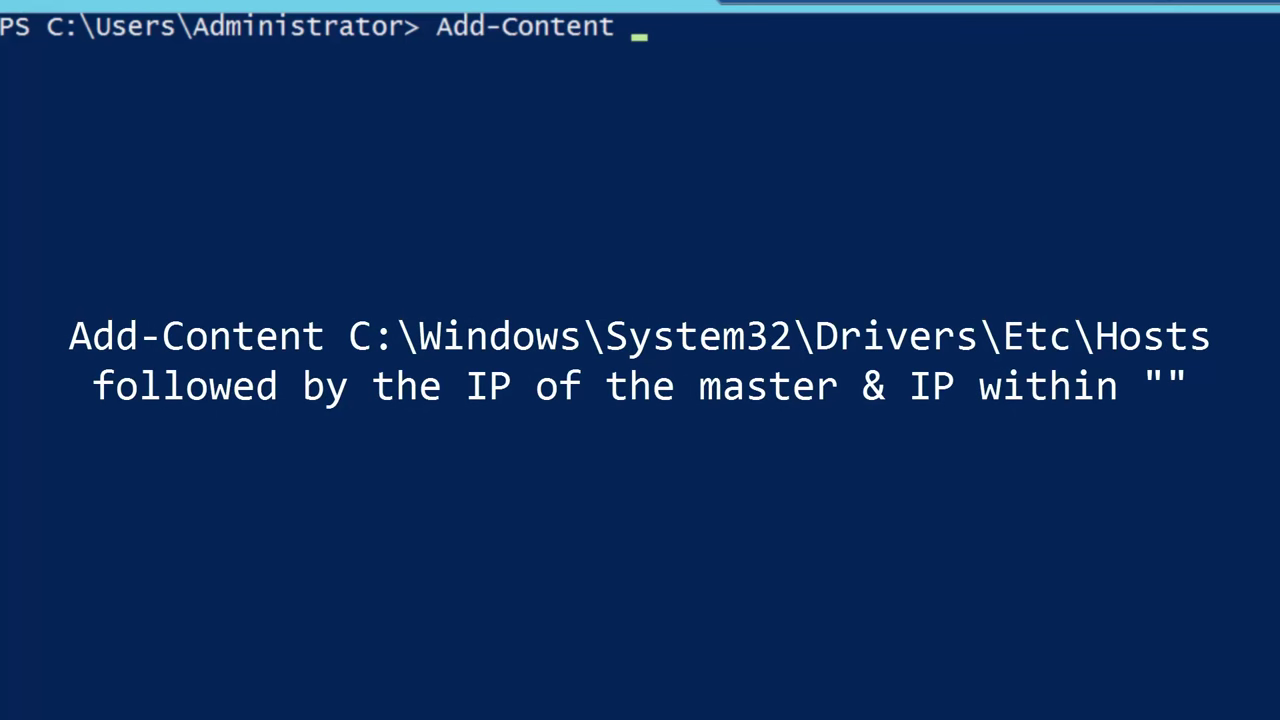
{"action": "type", "text": "C:"}
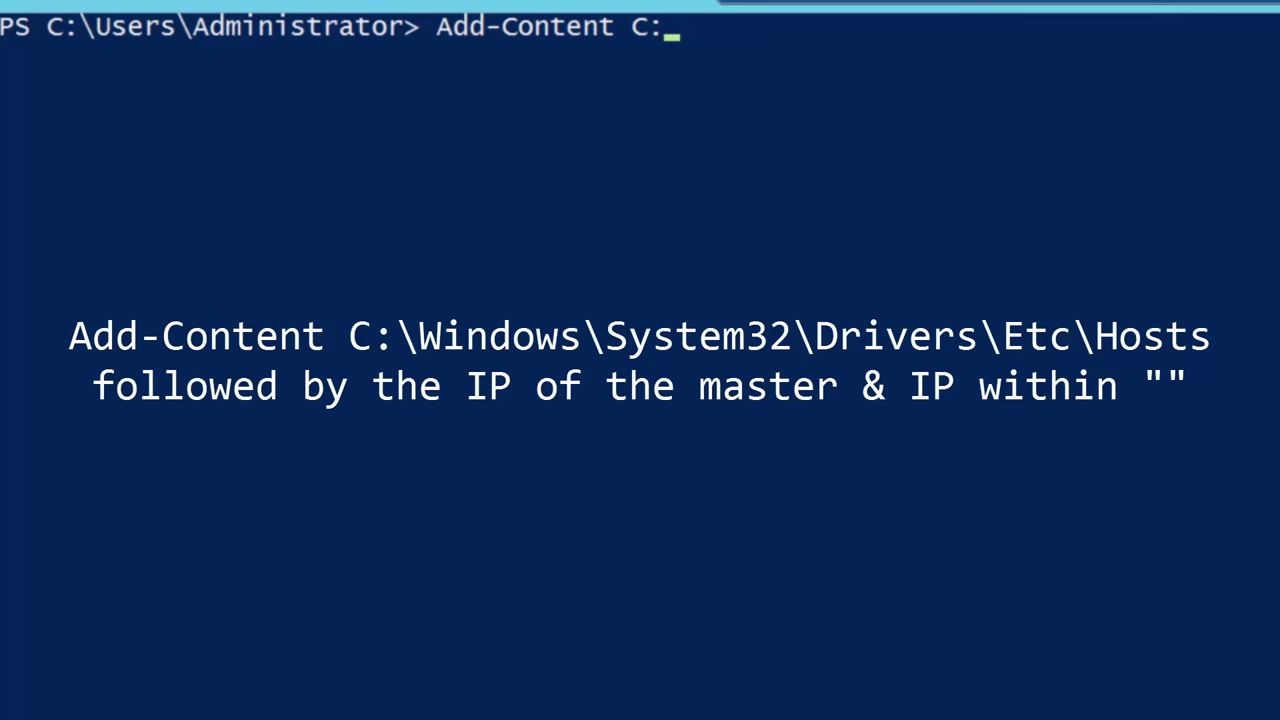
{"action": "type", "text": "\\Wi"}
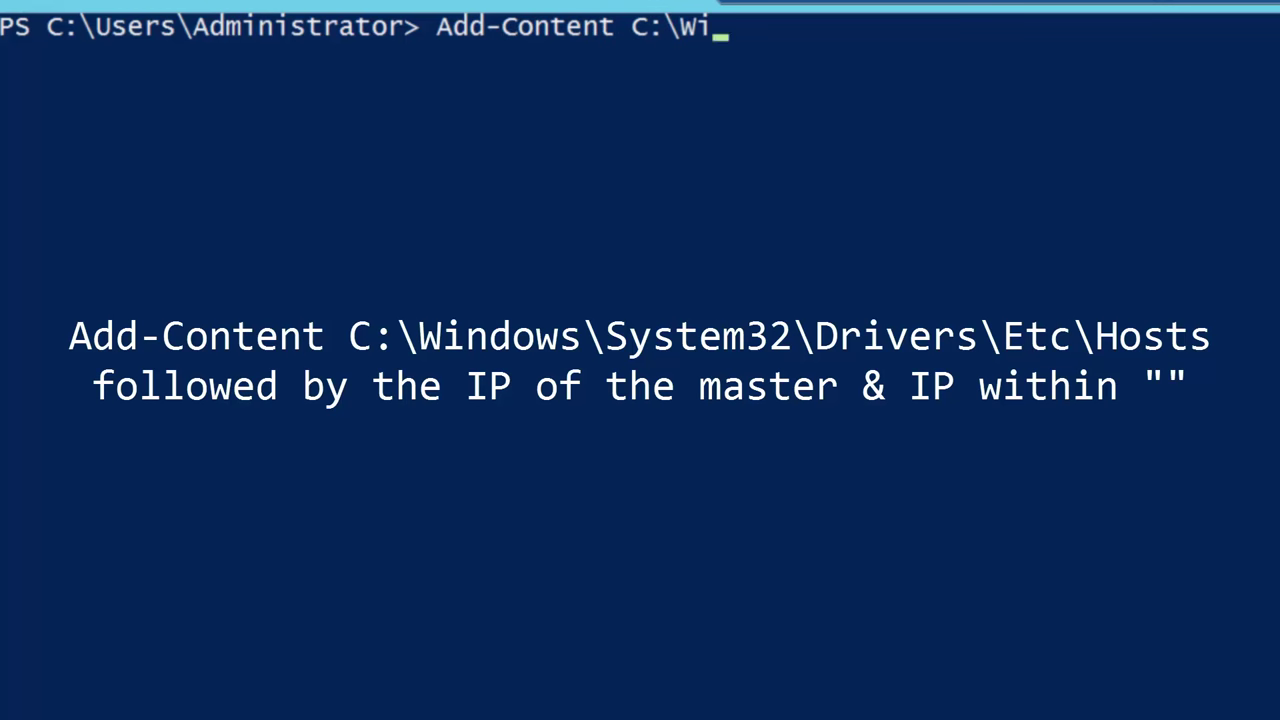
{"action": "type", "text": "ndows\\S"}
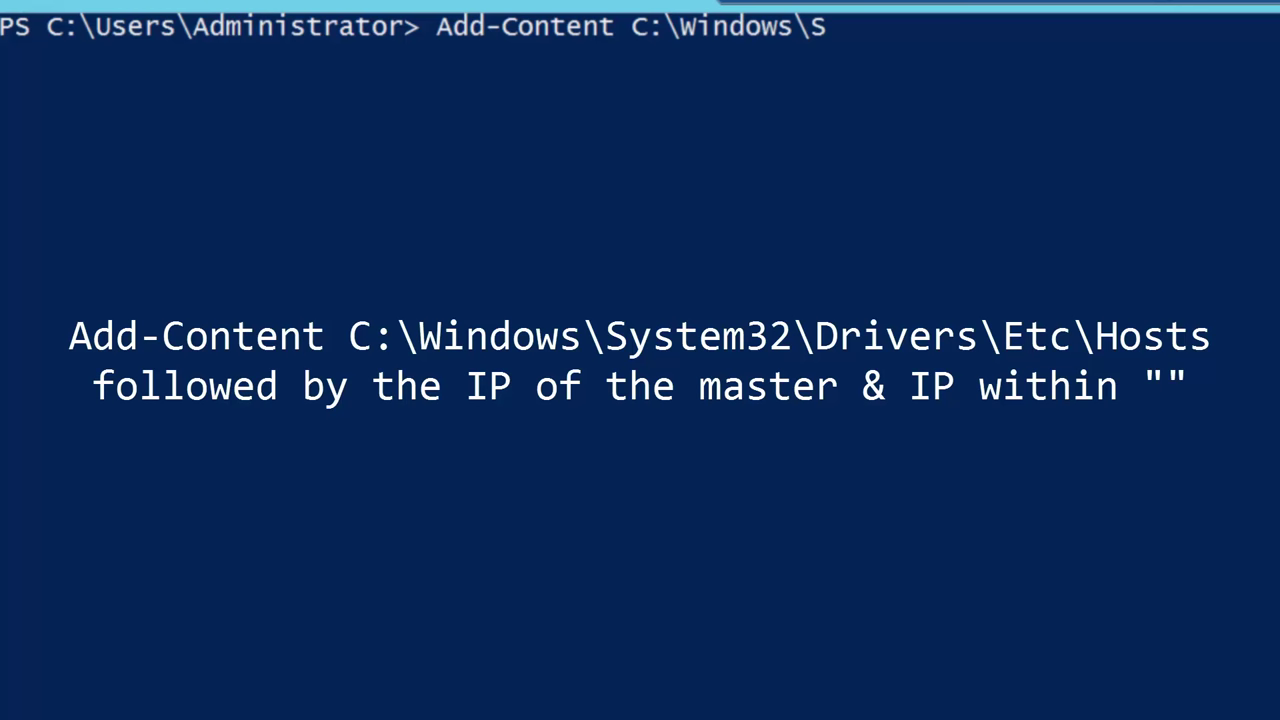
{"action": "type", "text": "ystem32\\Drivers\\"}
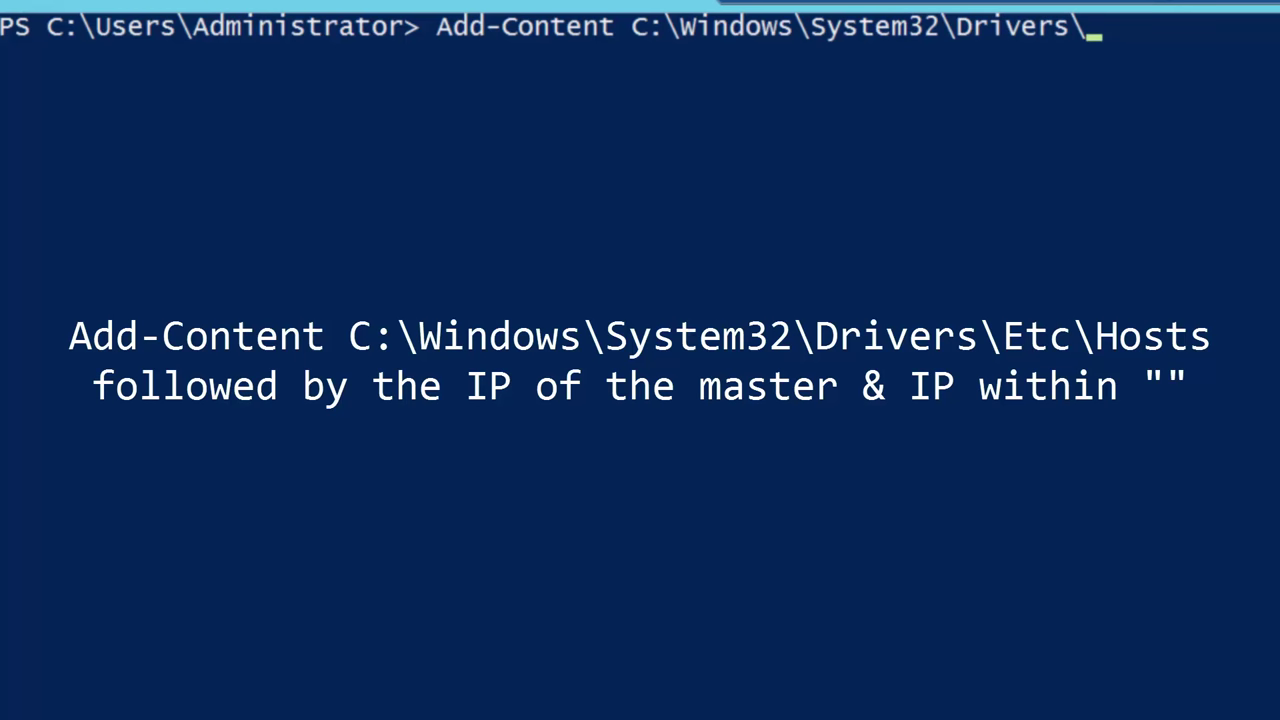
{"action": "type", "text": "Etc\\h"}
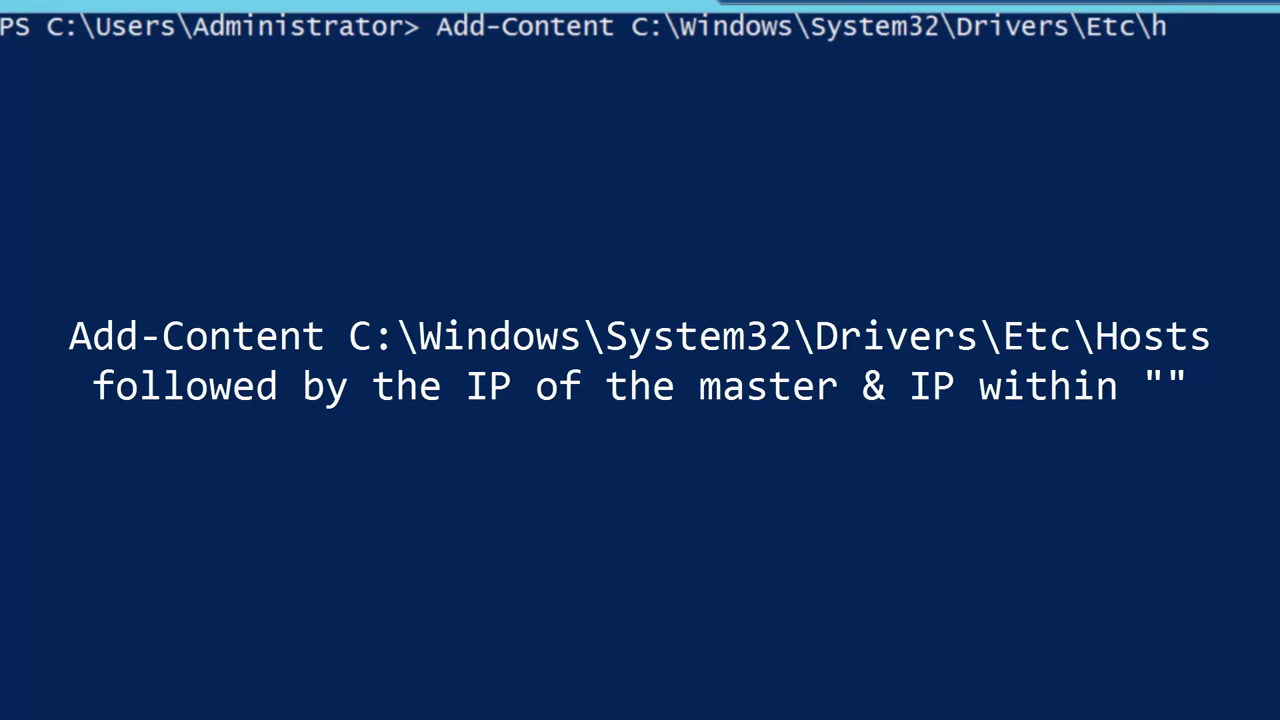
{"action": "type", "text": "osts"}
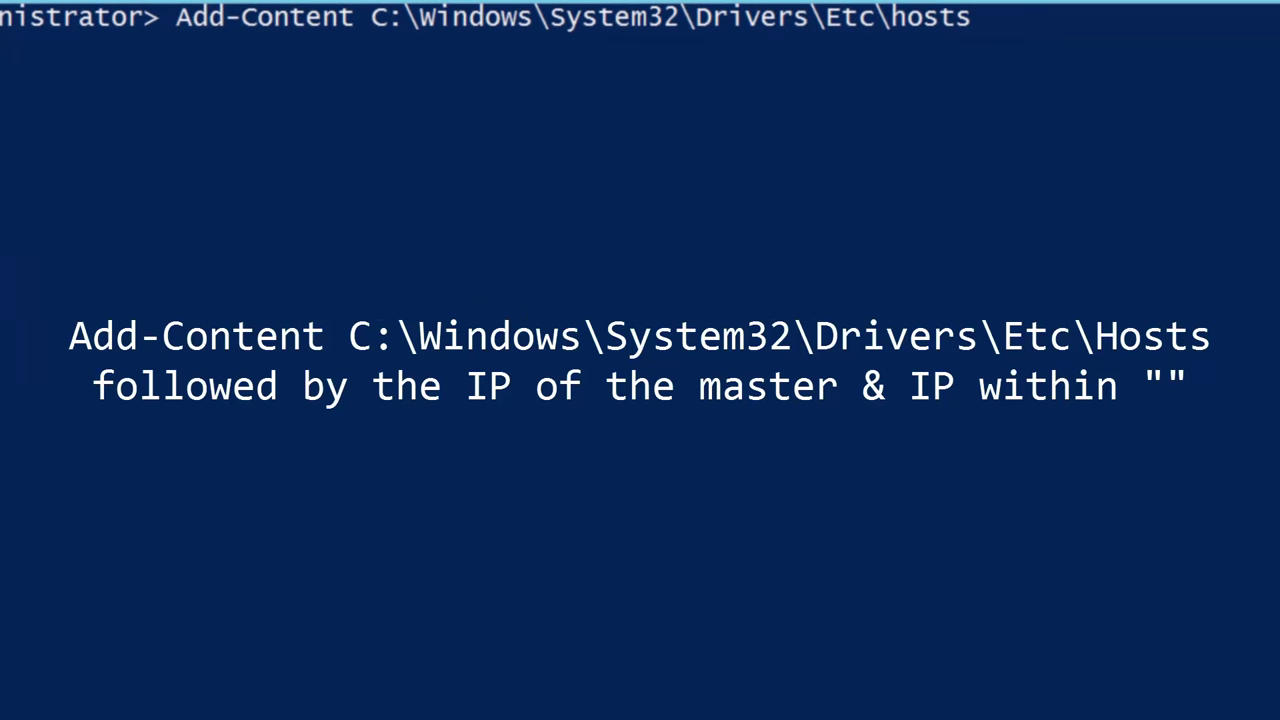
{"action": "type", "text": "\"172"}
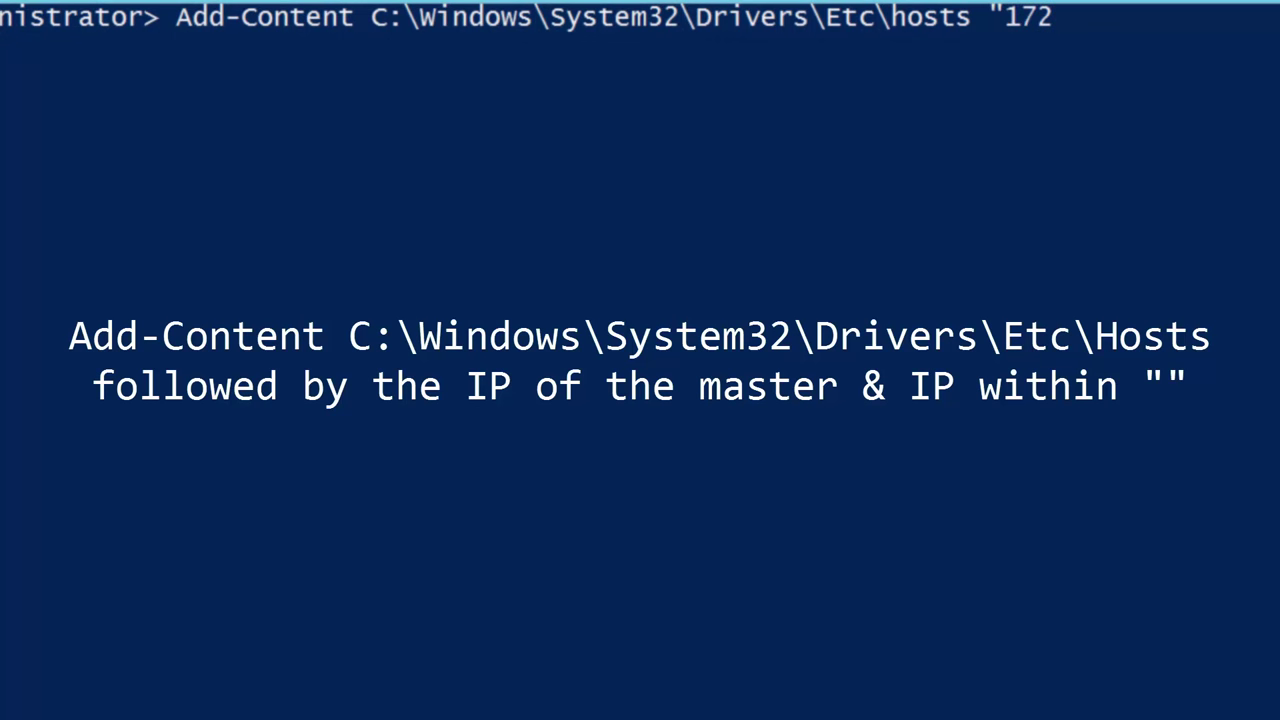
{"action": "type", "text": ".31.24.43 salt"}
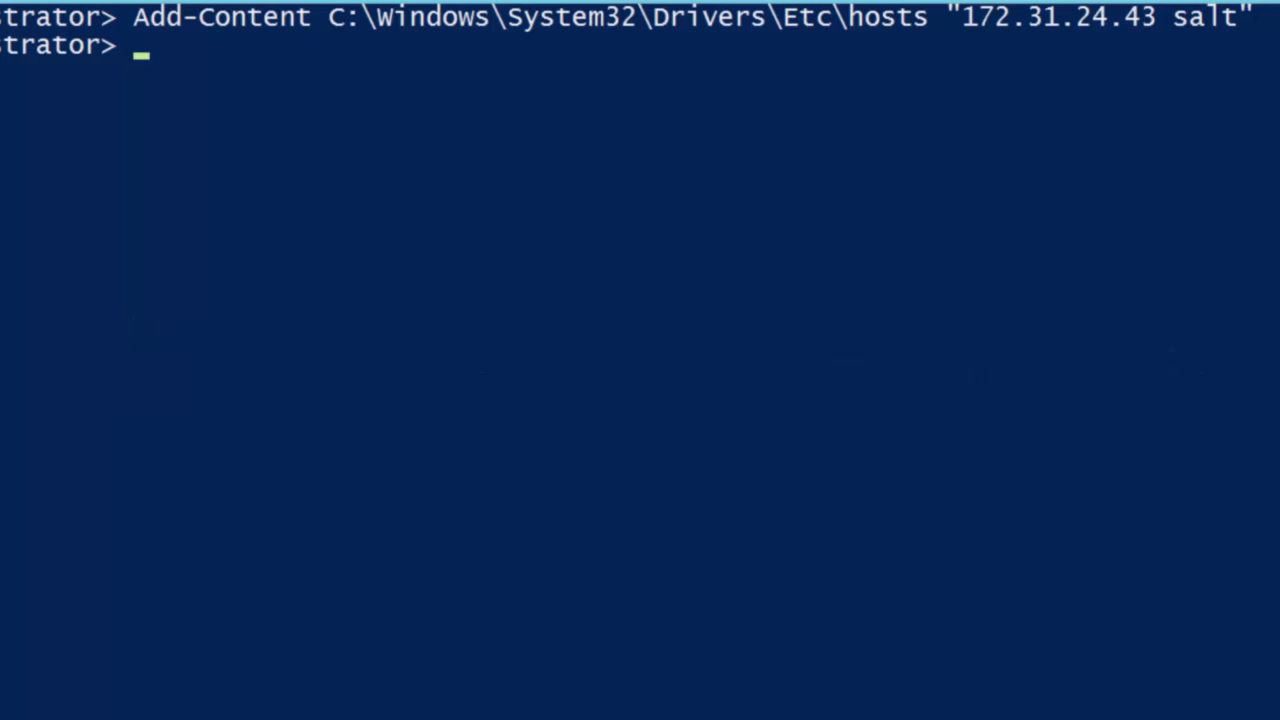
Step: Ping salt again, confirming it resolves to 172.31.24.43 with zero packet loss
{"action": "type", "text": "ping s"}
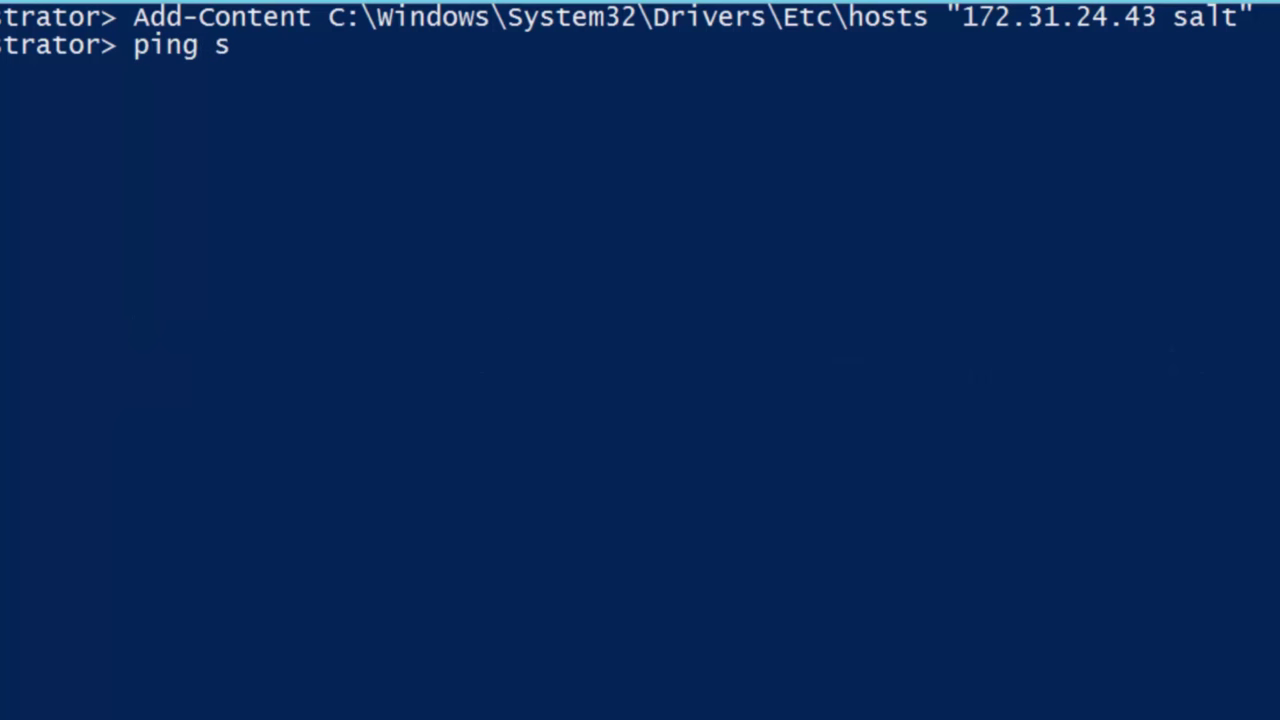
{"action": "type", "text": "alt"}
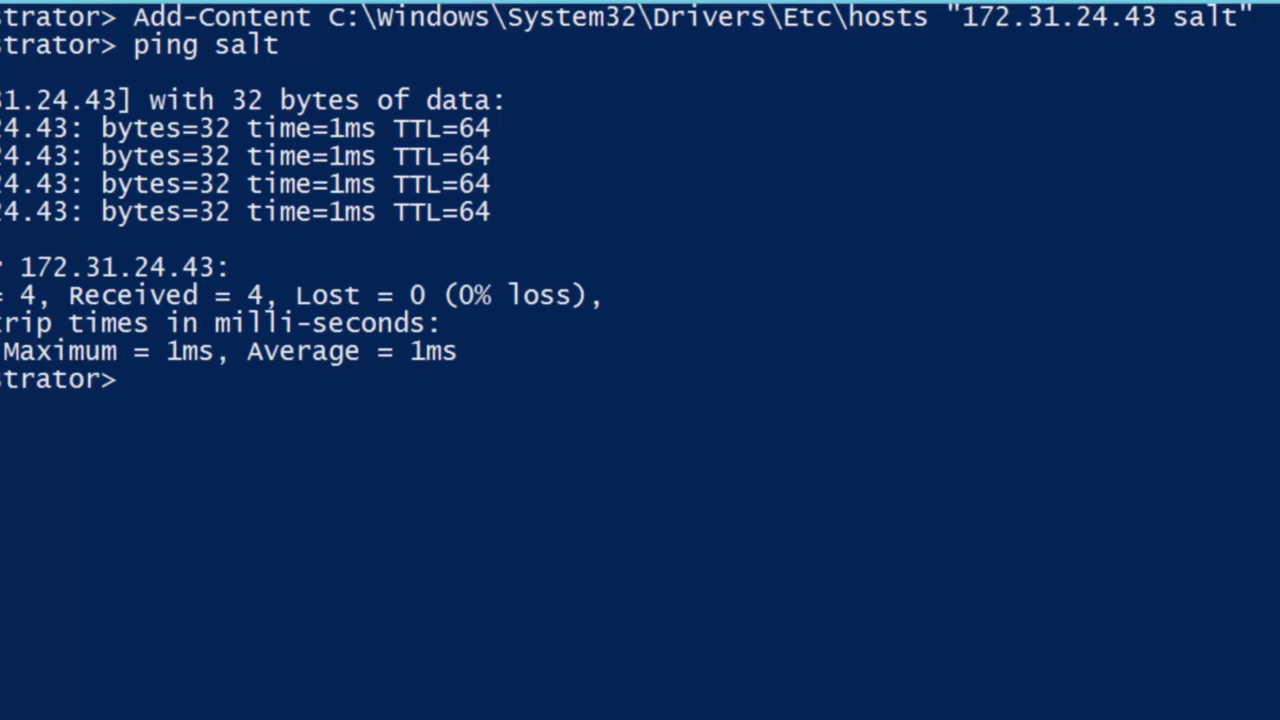
{"action": "type", "text": "cl"}
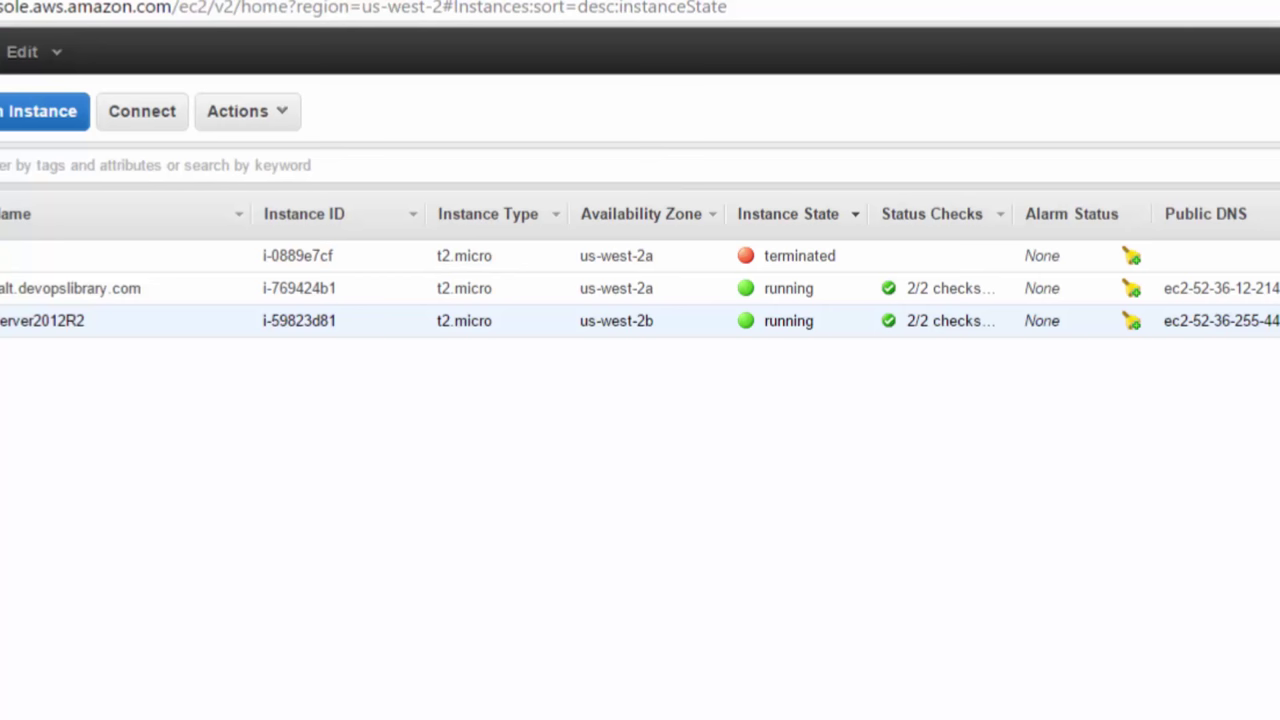
Step: On repo.saltstack.com, review the Windows Salt-Minion installers and select the /master silent-install option
{"action": "type", "text": "repo.saltstack.com"}
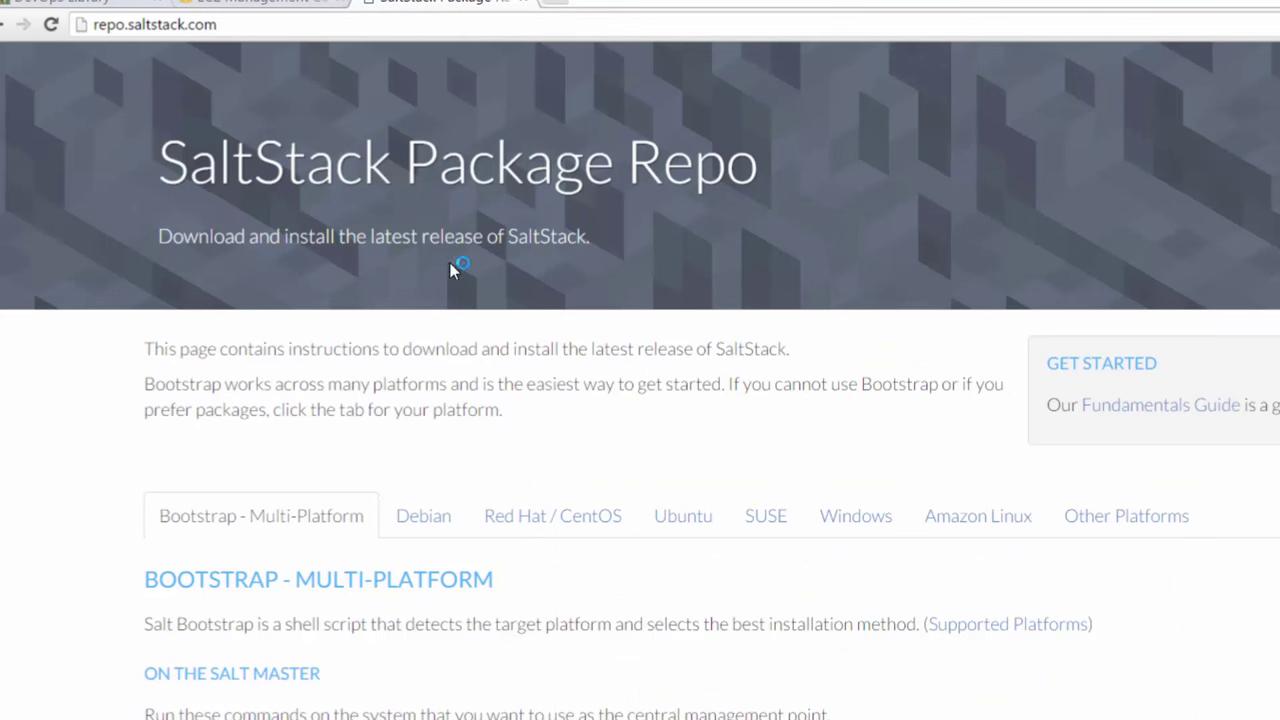
{"action": "left_click", "coordinate": [855, 515]}
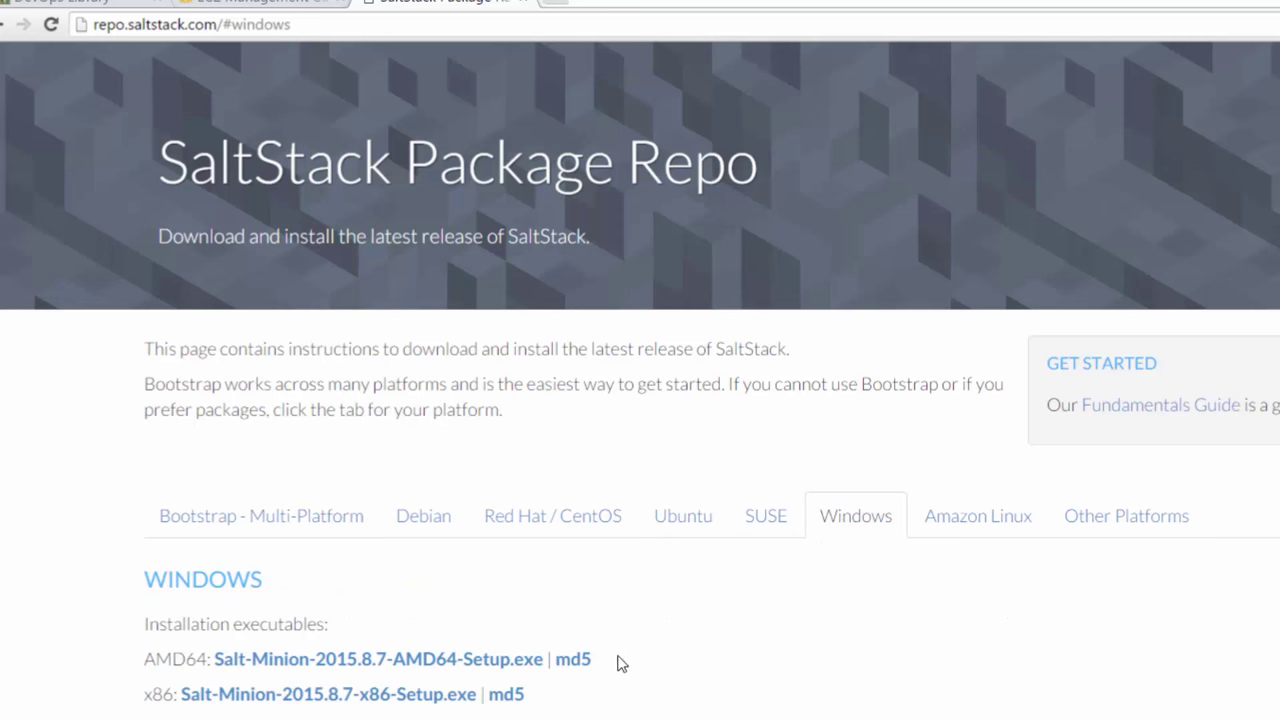
{"action": "mouse_move", "coordinate": [485, 675]}
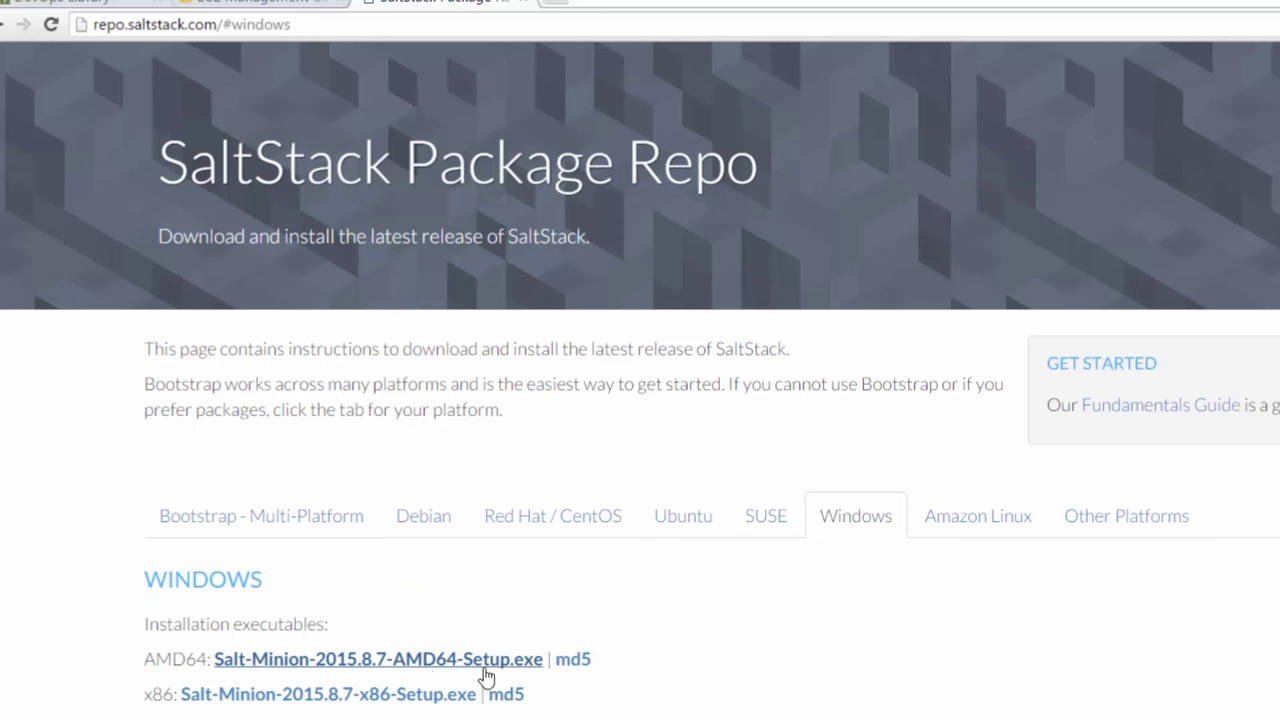
{"action": "scroll", "scroll_direction": "down", "scroll_amount": 3}
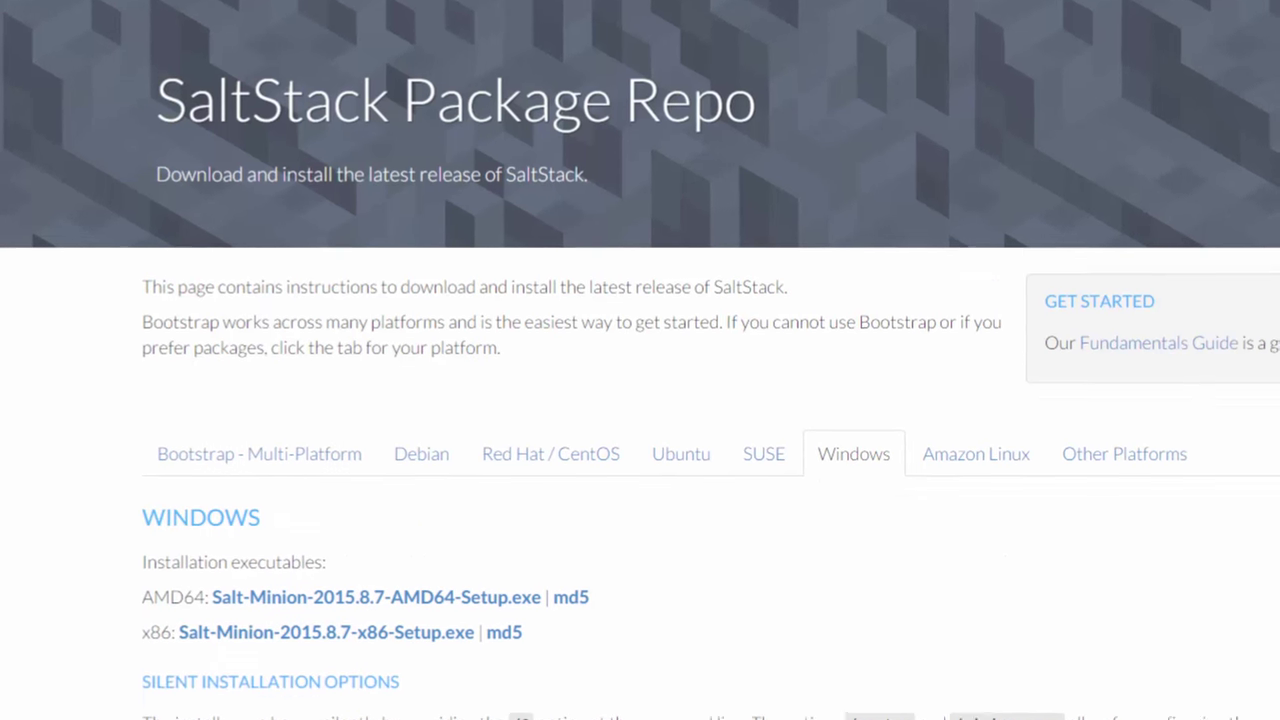
{"action": "scroll", "scroll_direction": "down", "scroll_amount": 3}
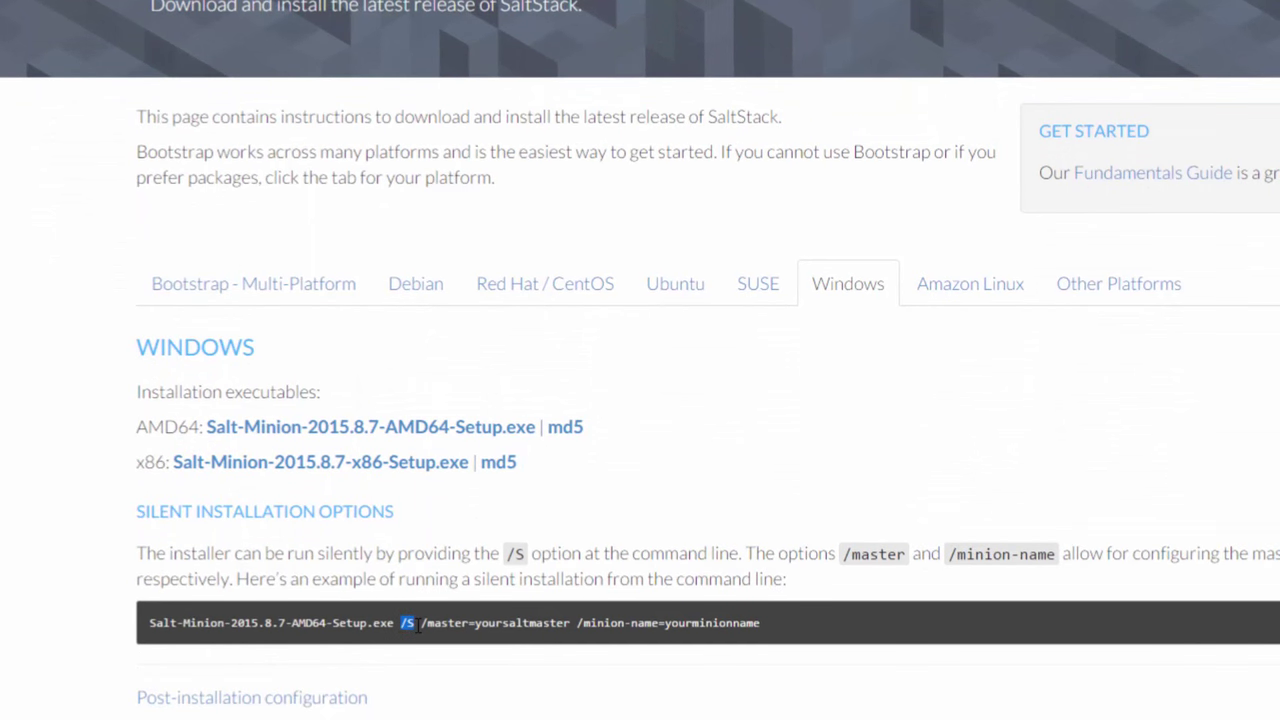
{"action": "scroll", "scroll_direction": "down", "scroll_amount": 3}
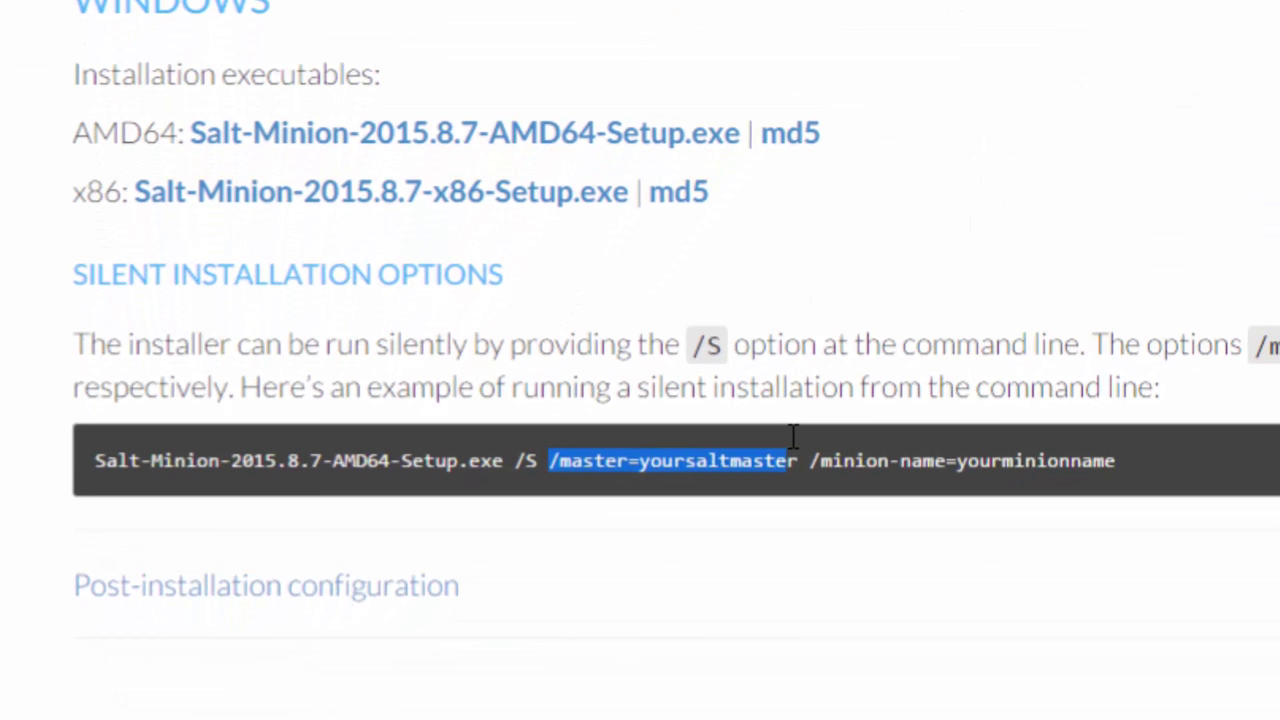
{"action": "left_click", "coordinate": [820, 460]}
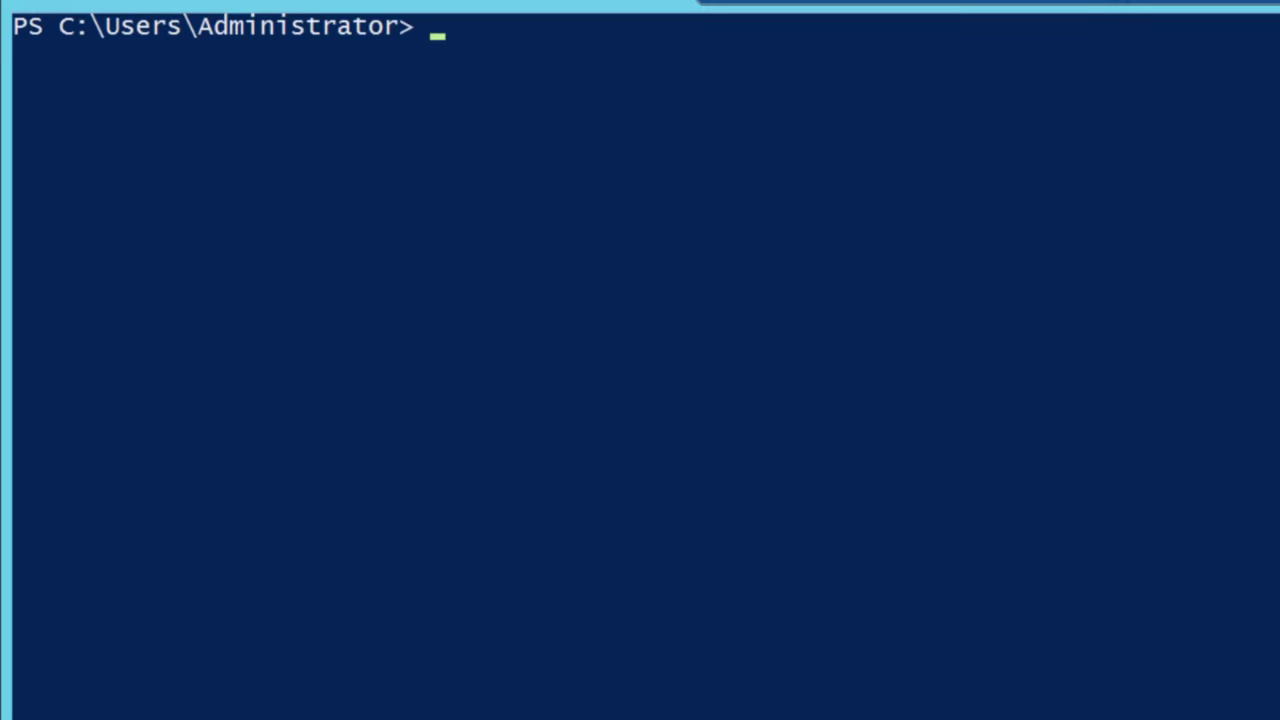
{"action": "mouse_move", "coordinate": [473, 7]}
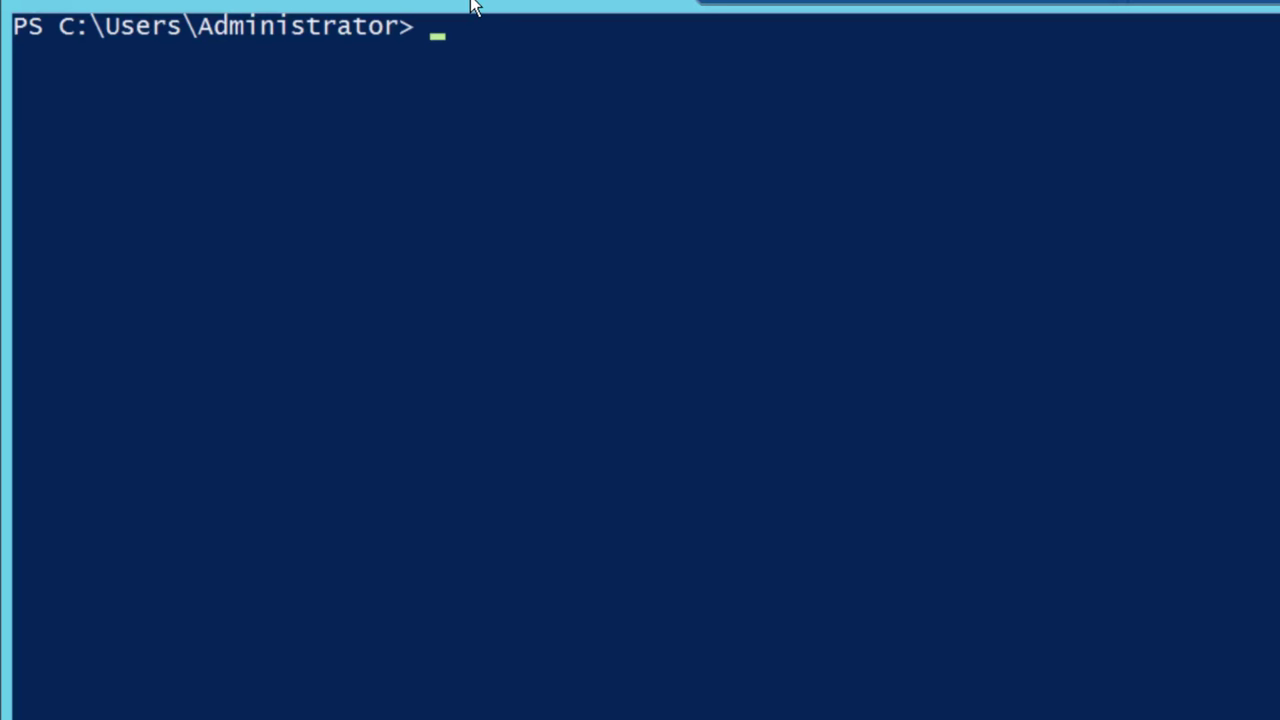
Step: Clear the Administrator prompt and begin the bootstrap command with Invoke
{"action": "key", "text": "Return"}
{"action": "type", "text": "Invoke"}
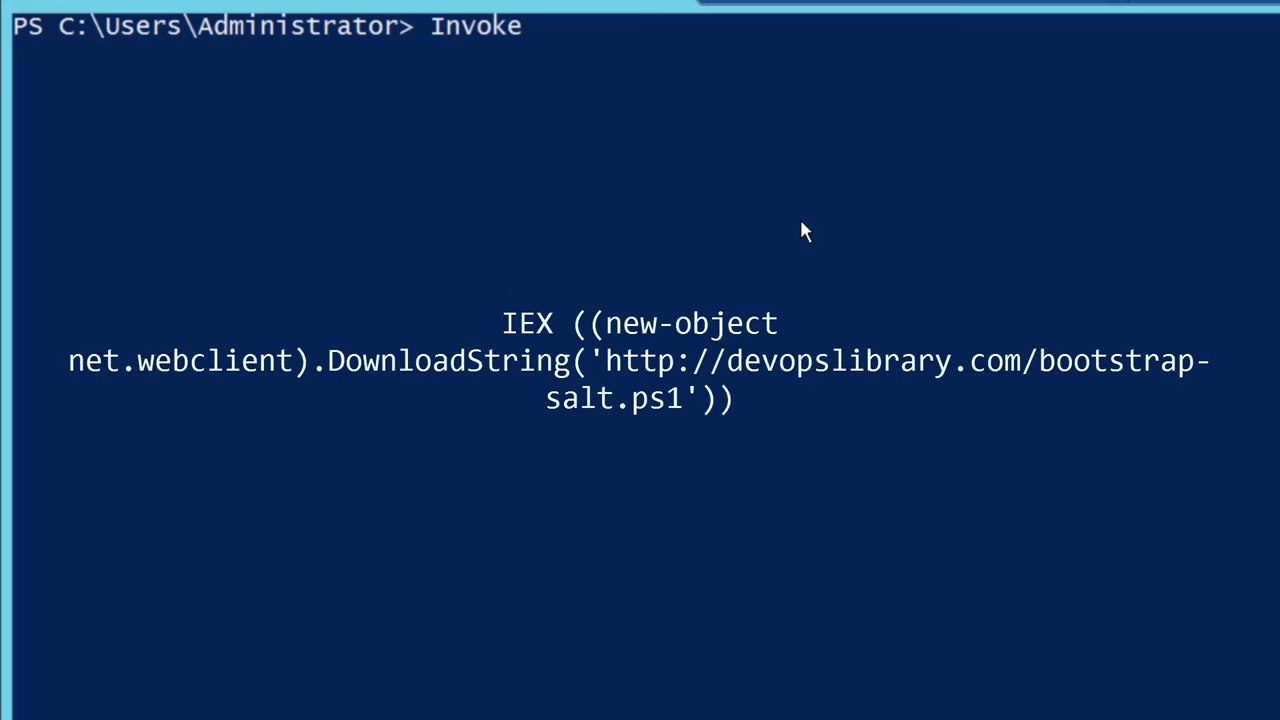
{"action": "type", "text": "-Expression"}
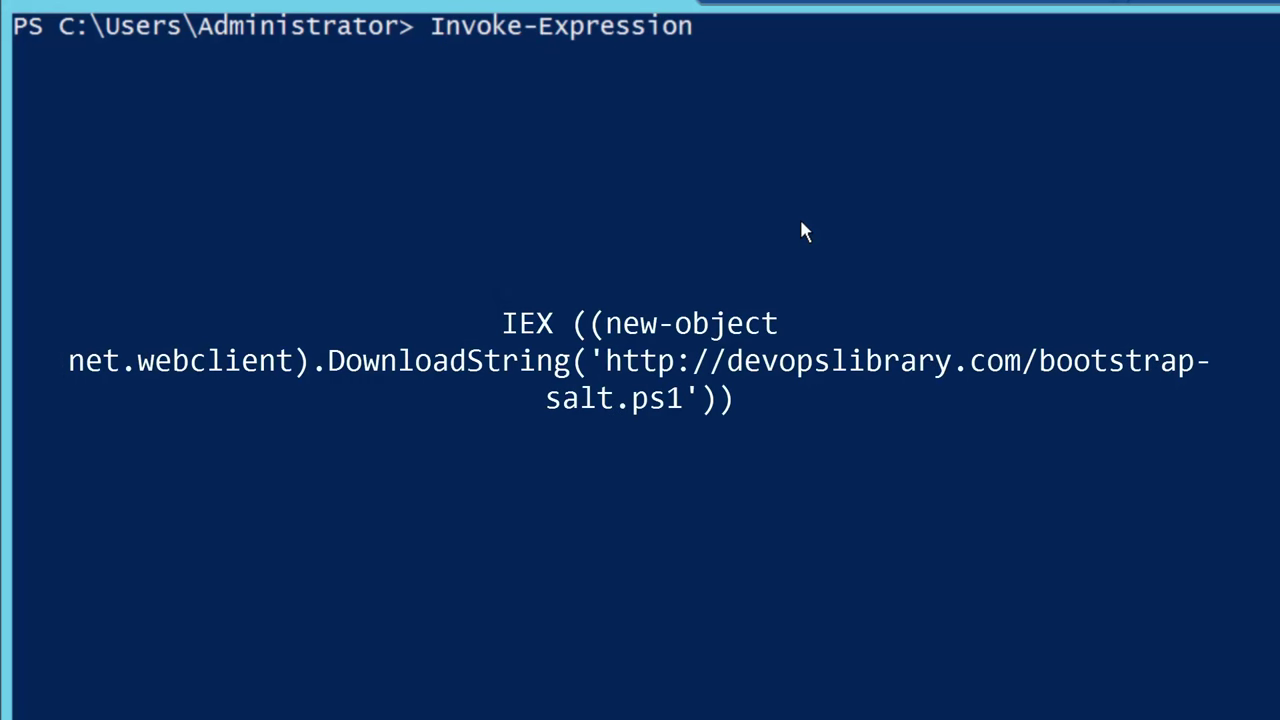
{"action": "type", "text": "((n"}
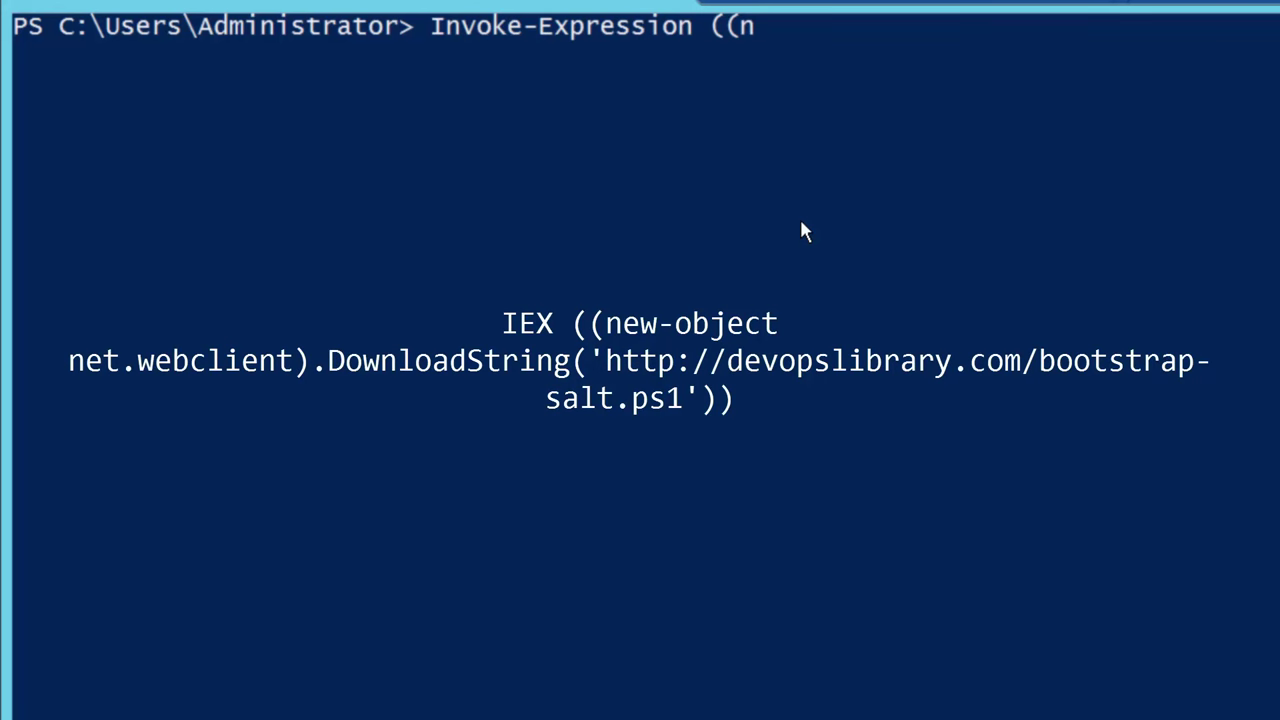
{"action": "type", "text": "ew-object"}
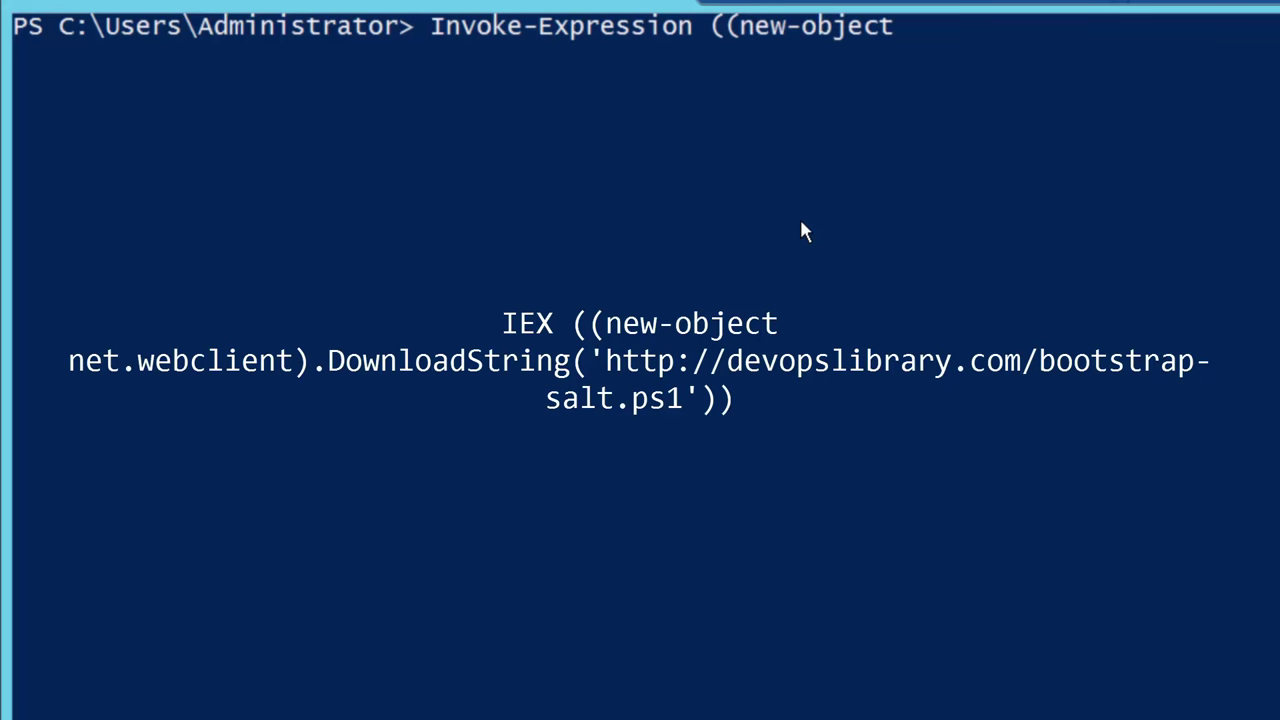
{"action": "type", "text": "net.webclient).DownloadString('http://devopslibrary.com/bootstrap-salt"}
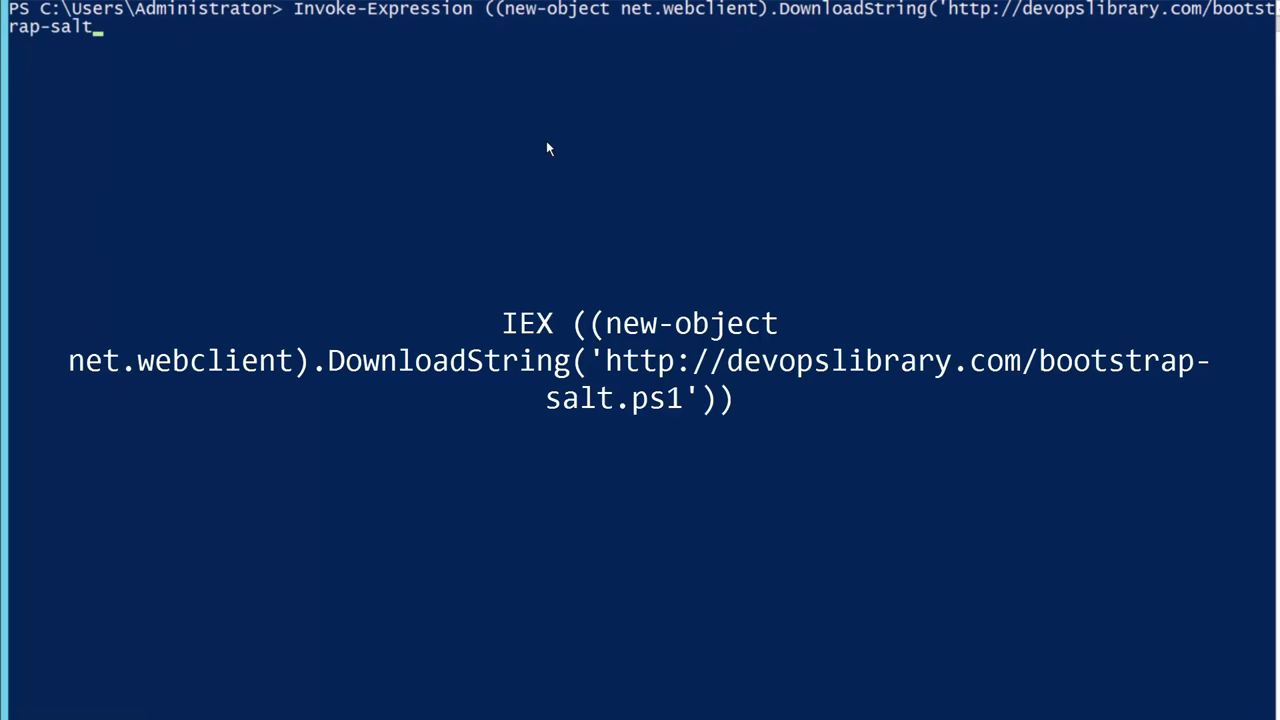
{"action": "type", "text": ".ps1"}
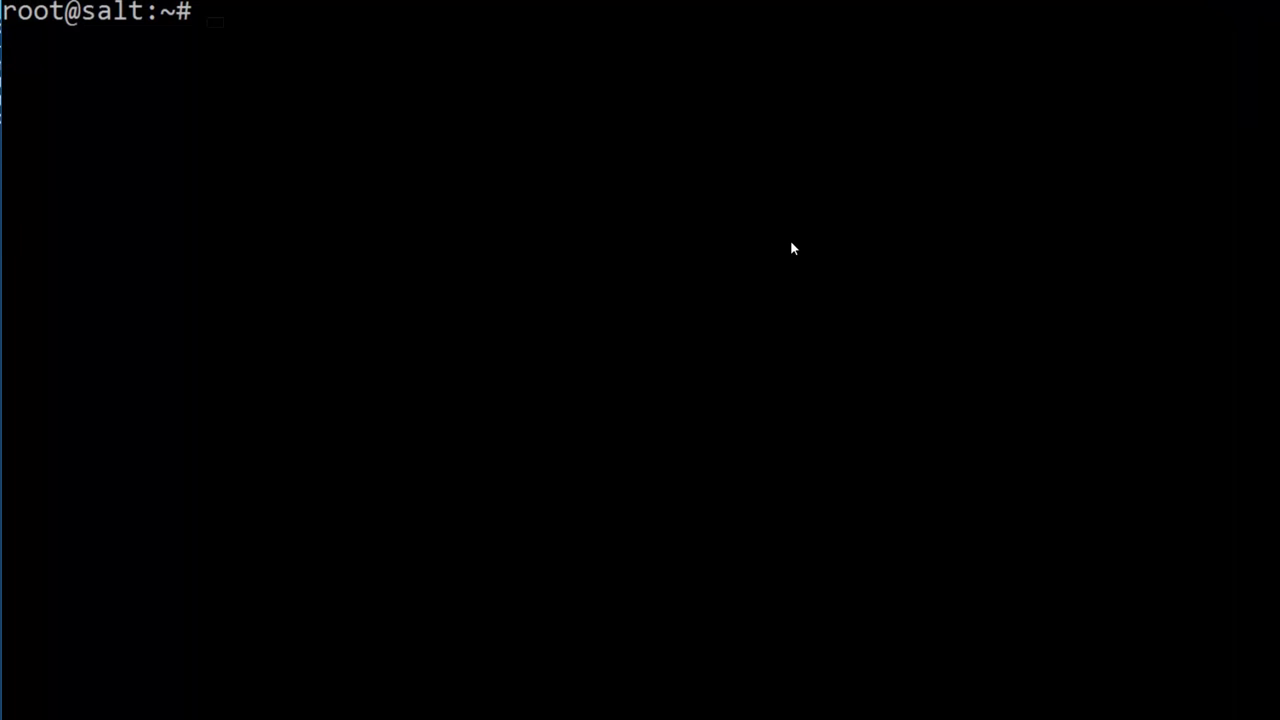
{"action": "mouse_move", "coordinate": [793, 241]}
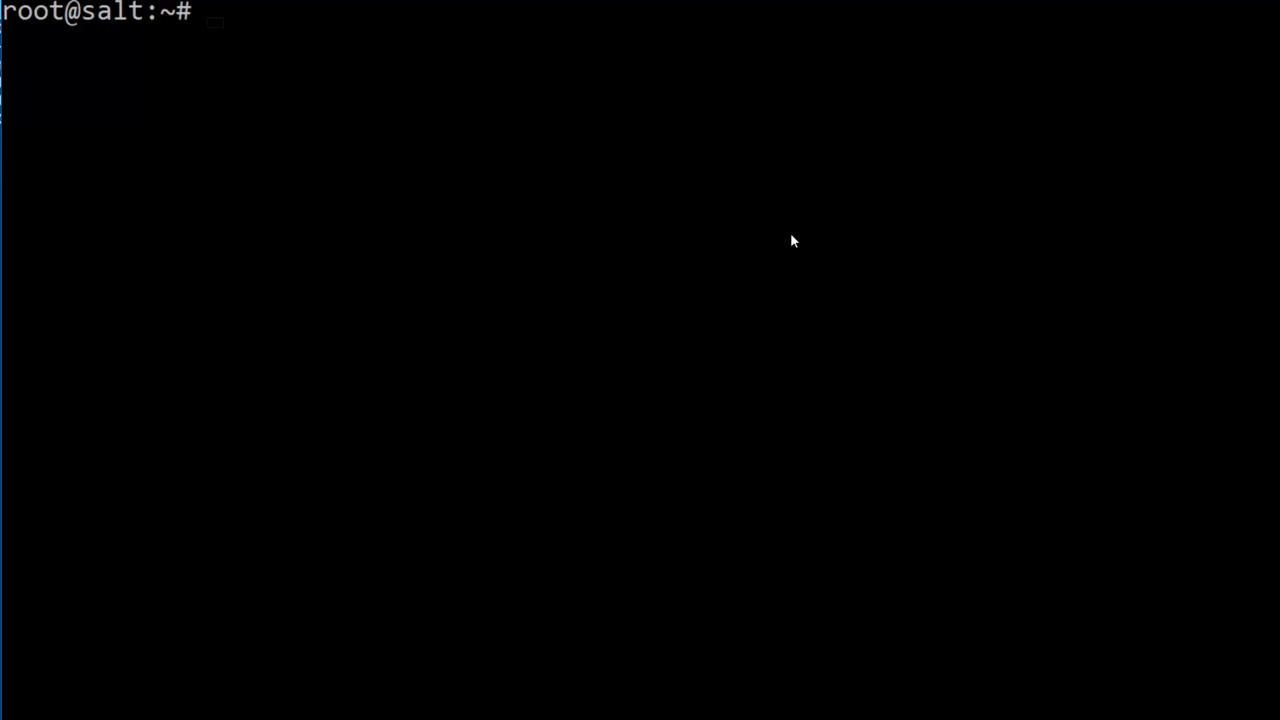
Step: Run salt-key -A on the master and answer y to accept WIN-54M5KA119UG
{"action": "type", "text": "salt-"}
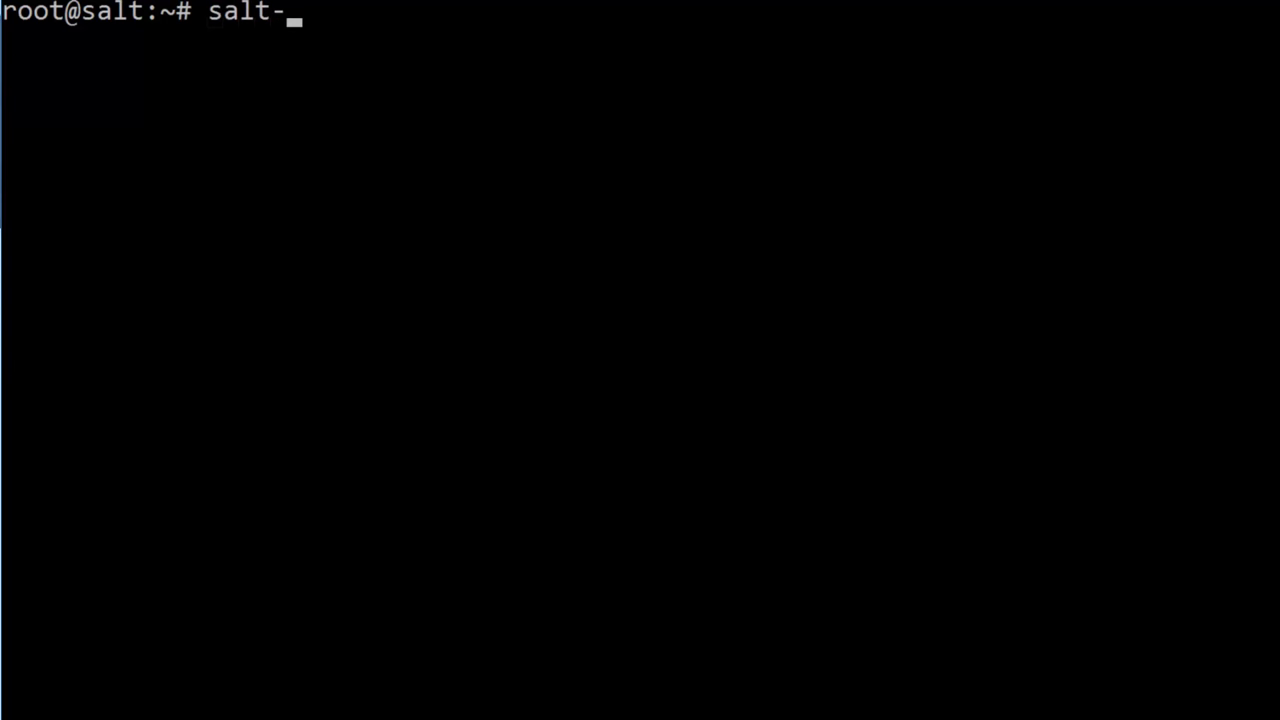
{"action": "type", "text": "key -A"}
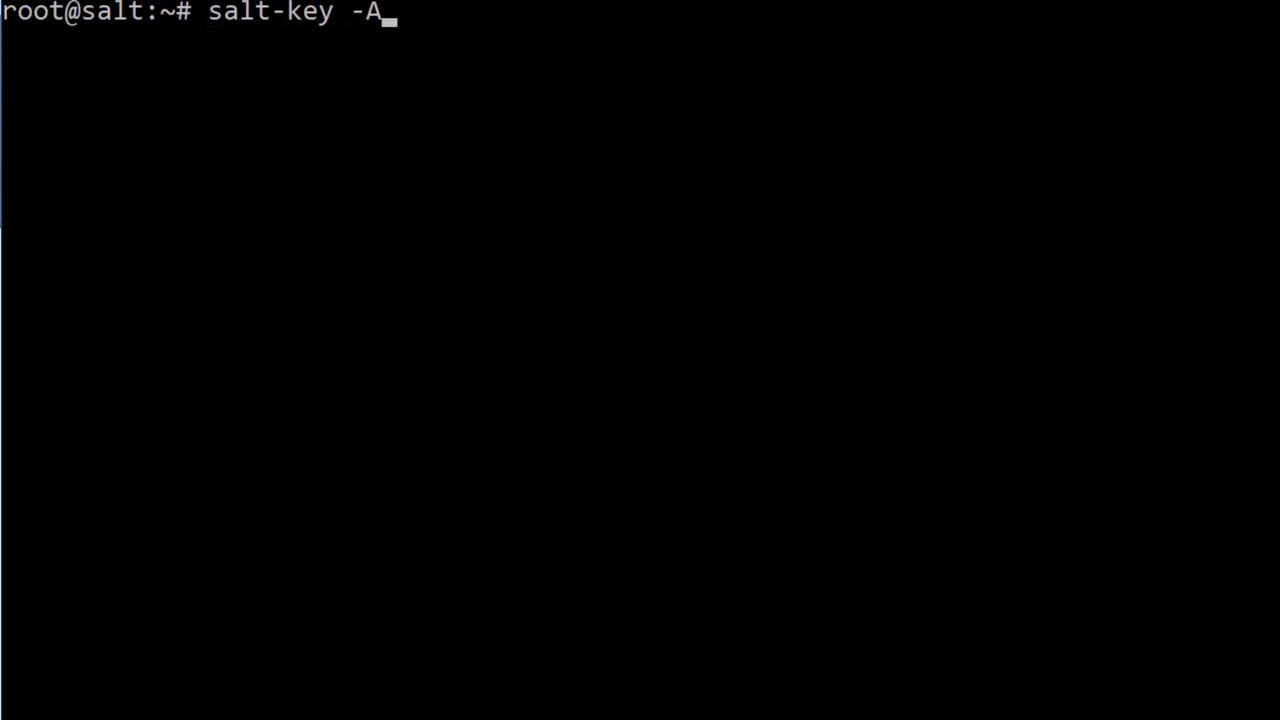
{"action": "key", "text": "Return"}
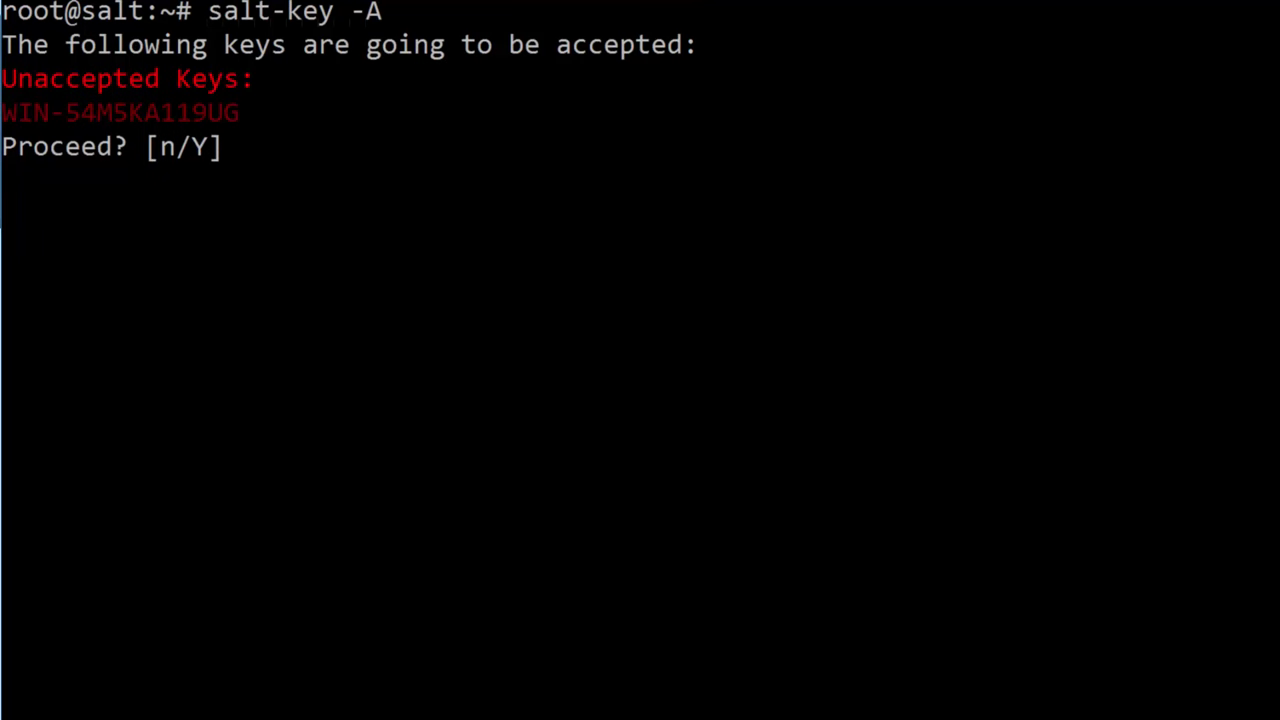
{"action": "type", "text": "y"}
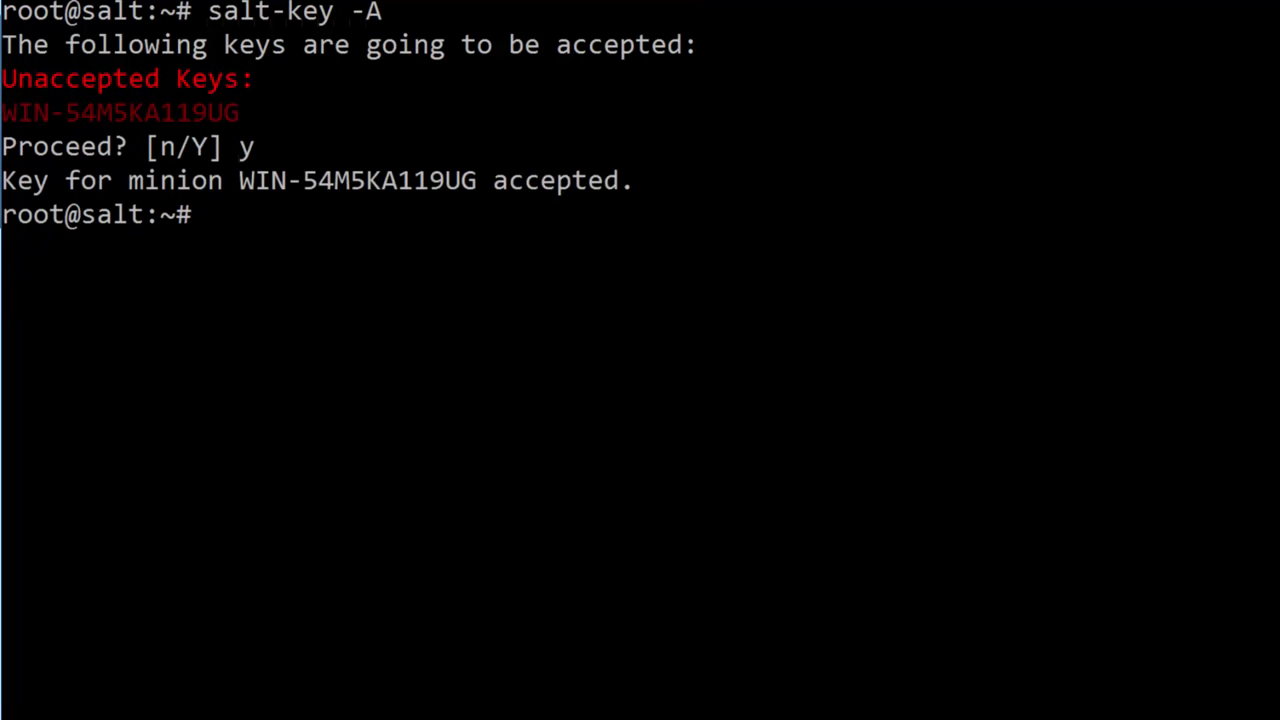
Step: Run salt WIN-54M5KA119UG cmd.run 'ipconfig' and view the minion's IP configuration
{"action": "type", "text": "s"}
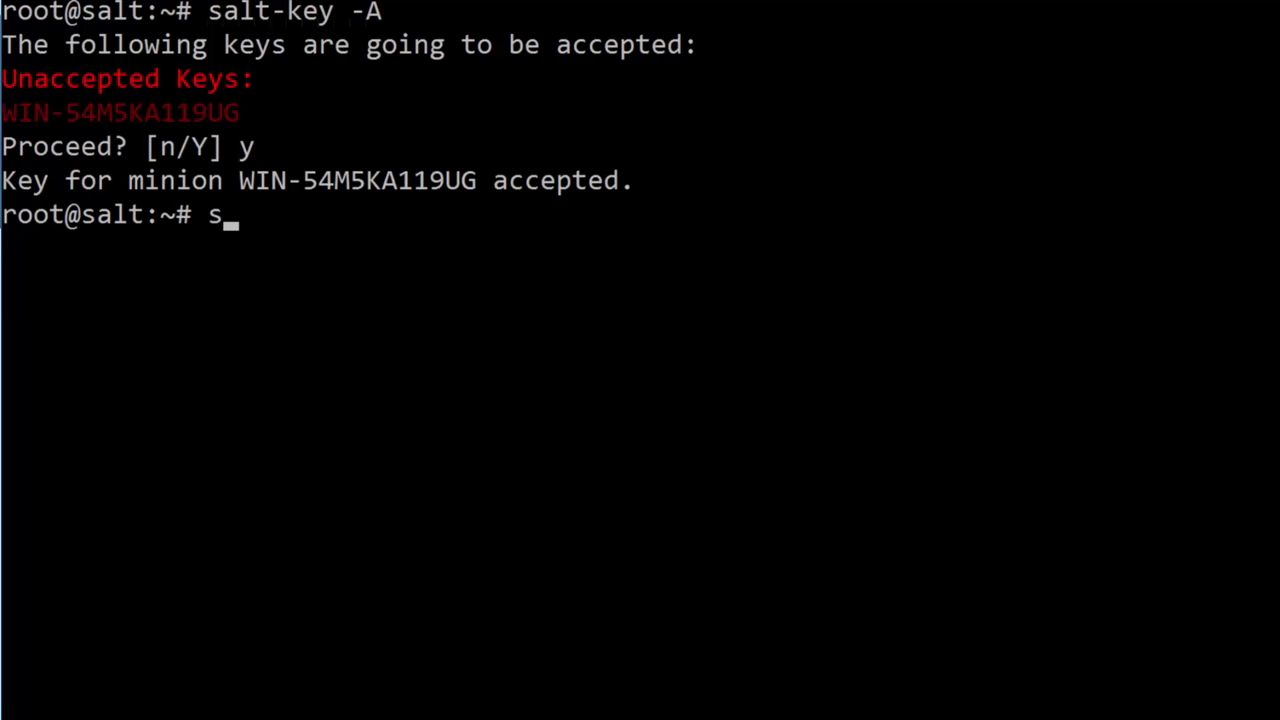
{"action": "type", "text": "alt"}
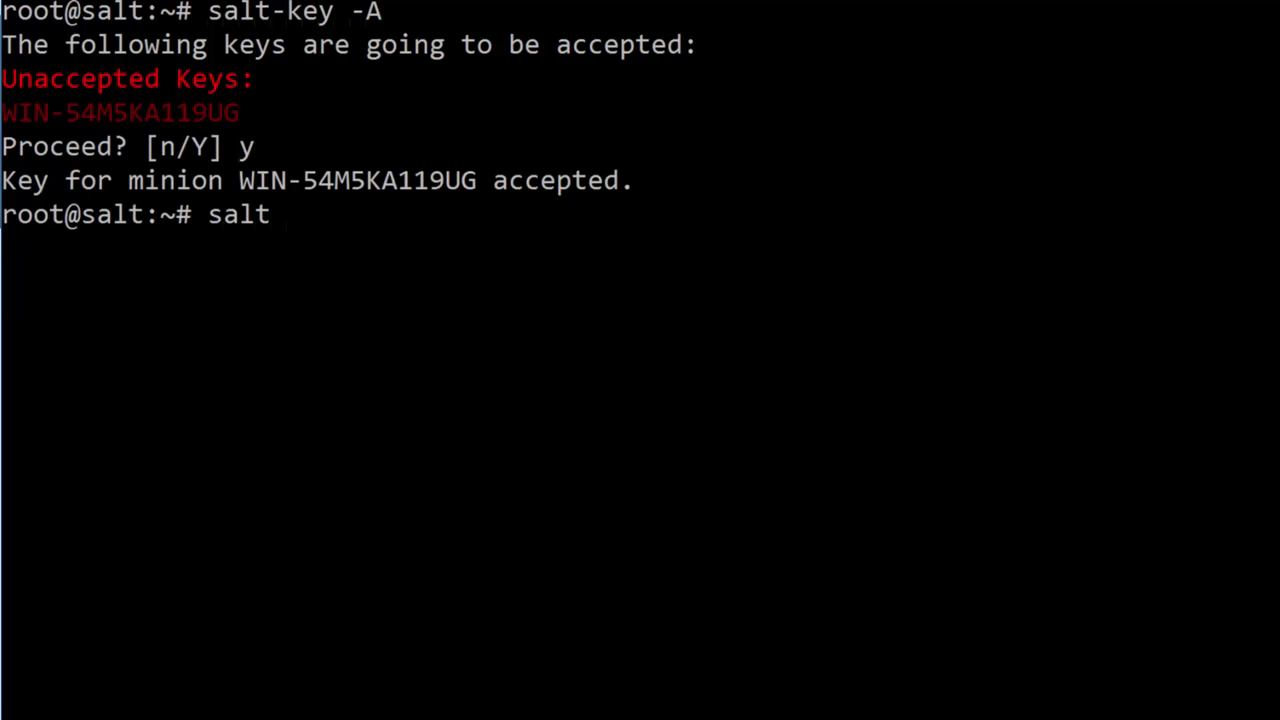
{"action": "type", "text": "WIN"}
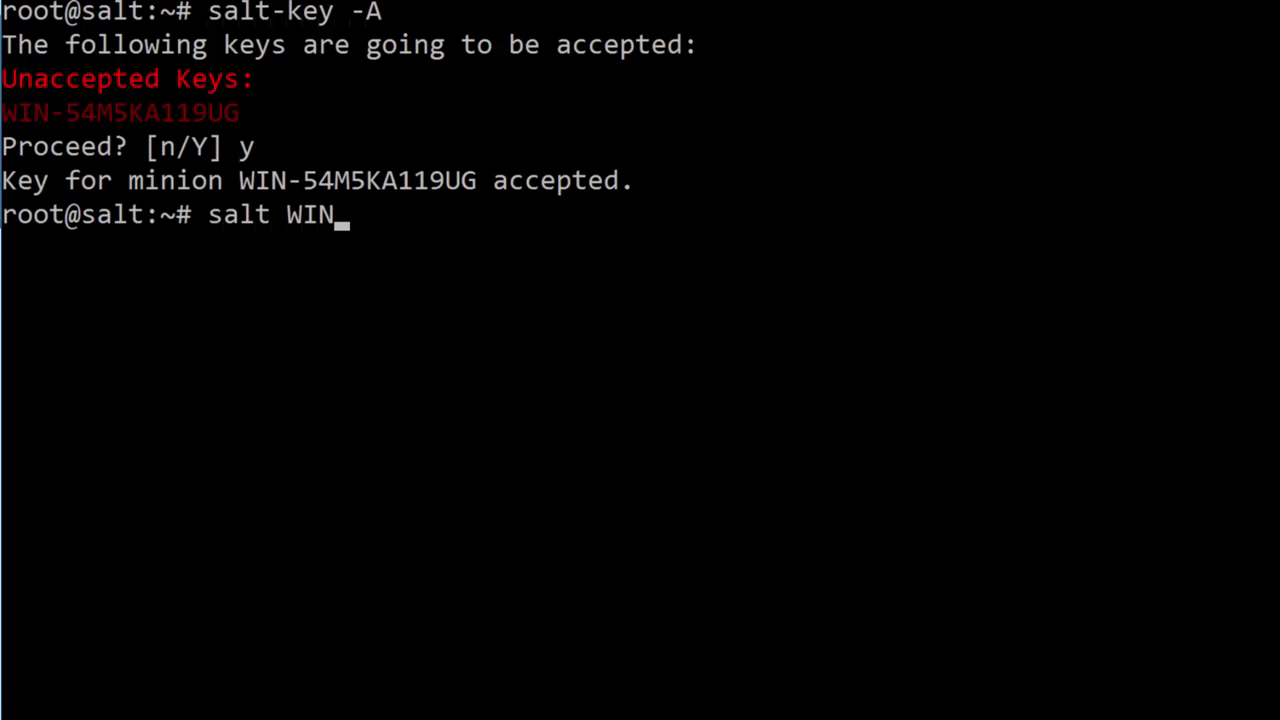
{"action": "type", "text": "-54M5K"}
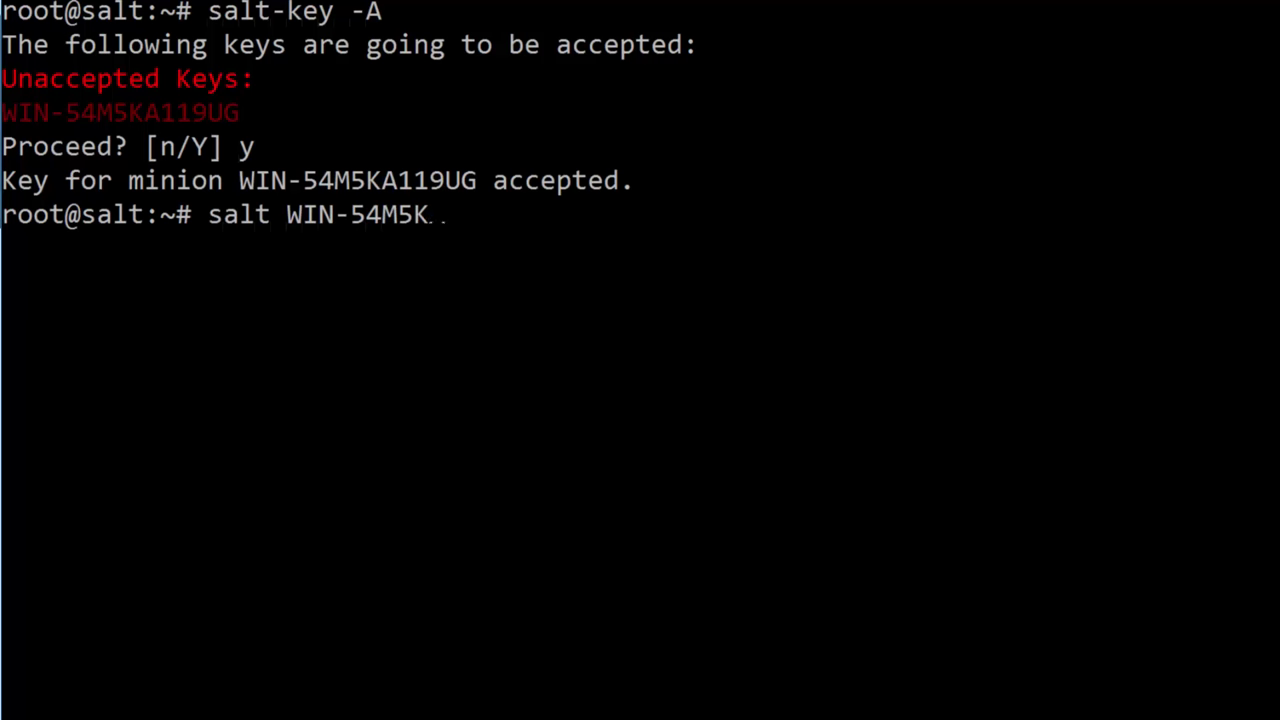
{"action": "type", "text": "A119UG '"}
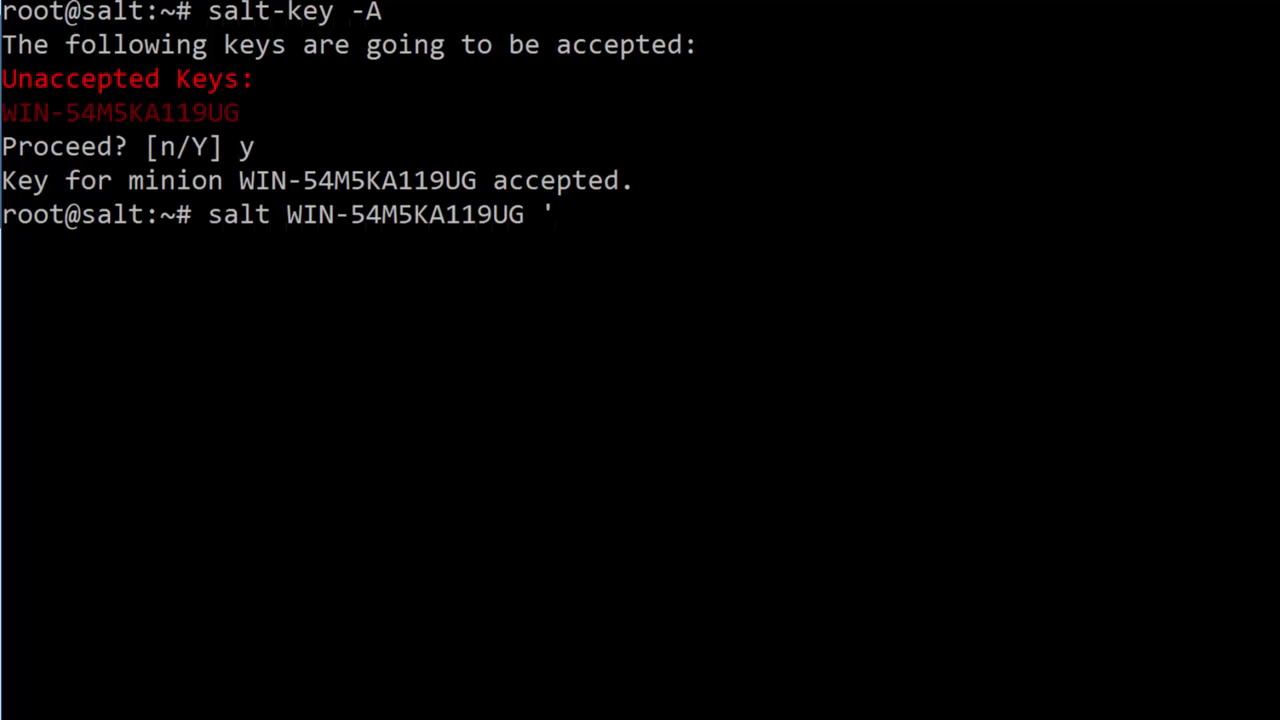
{"action": "type", "text": "cmd.run"}
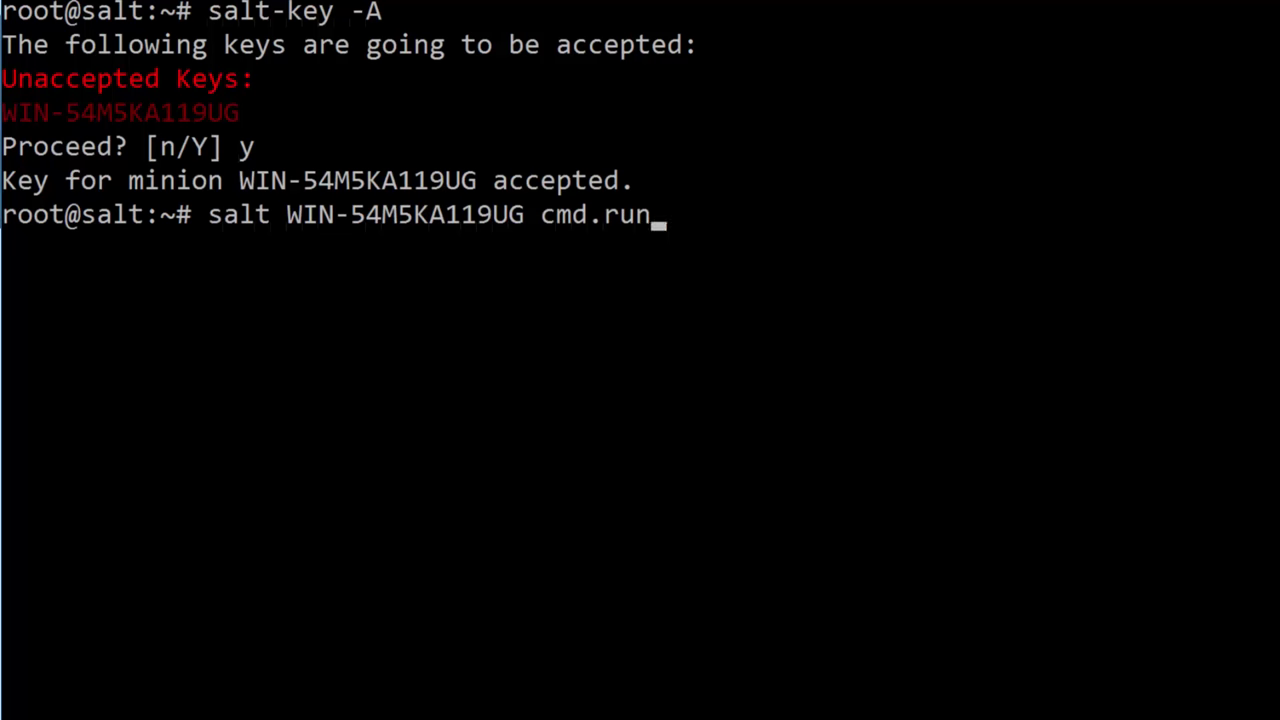
{"action": "type", "text": "'ipconfig'"}
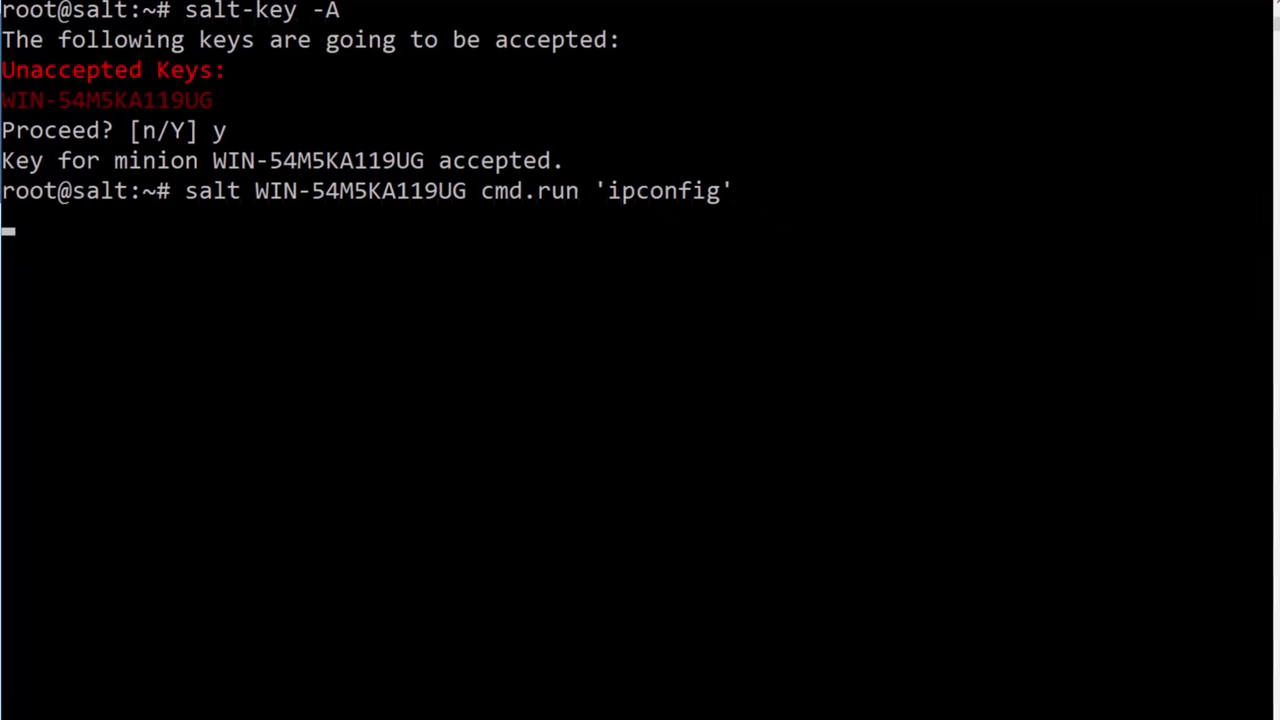
{"action": "key", "text": "Return"}
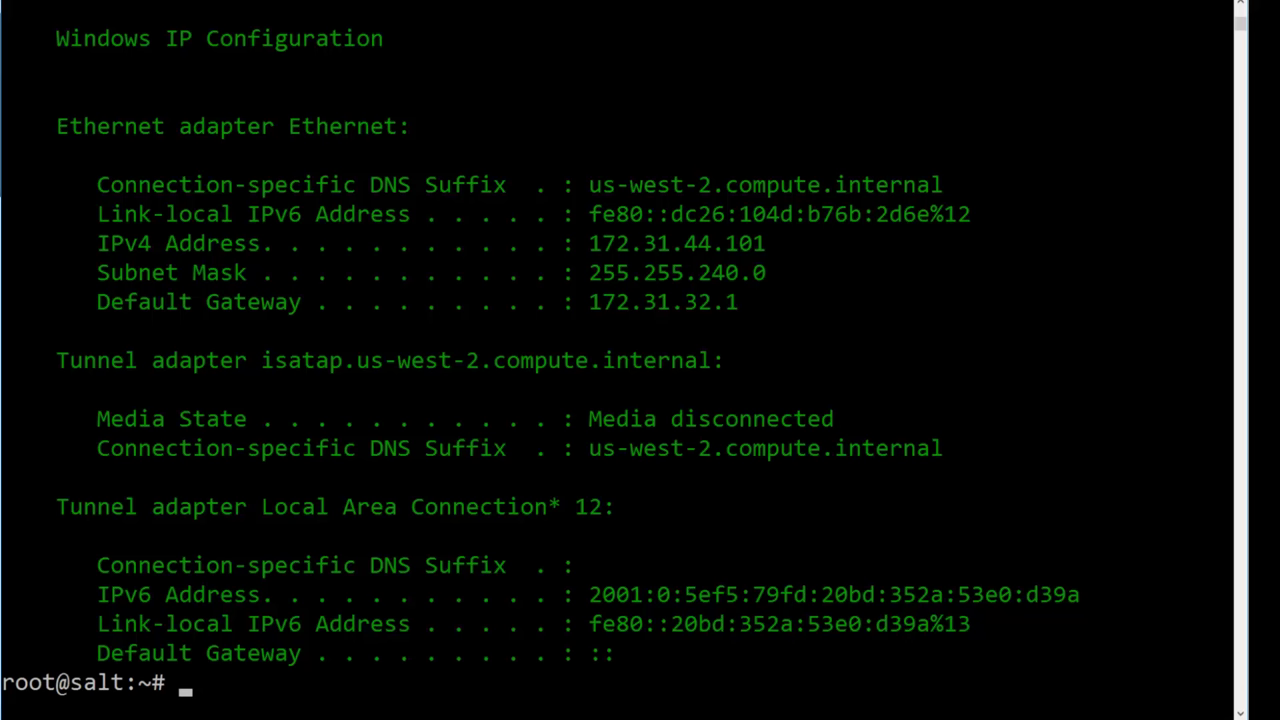
{"action": "type", "text": "Great job"}
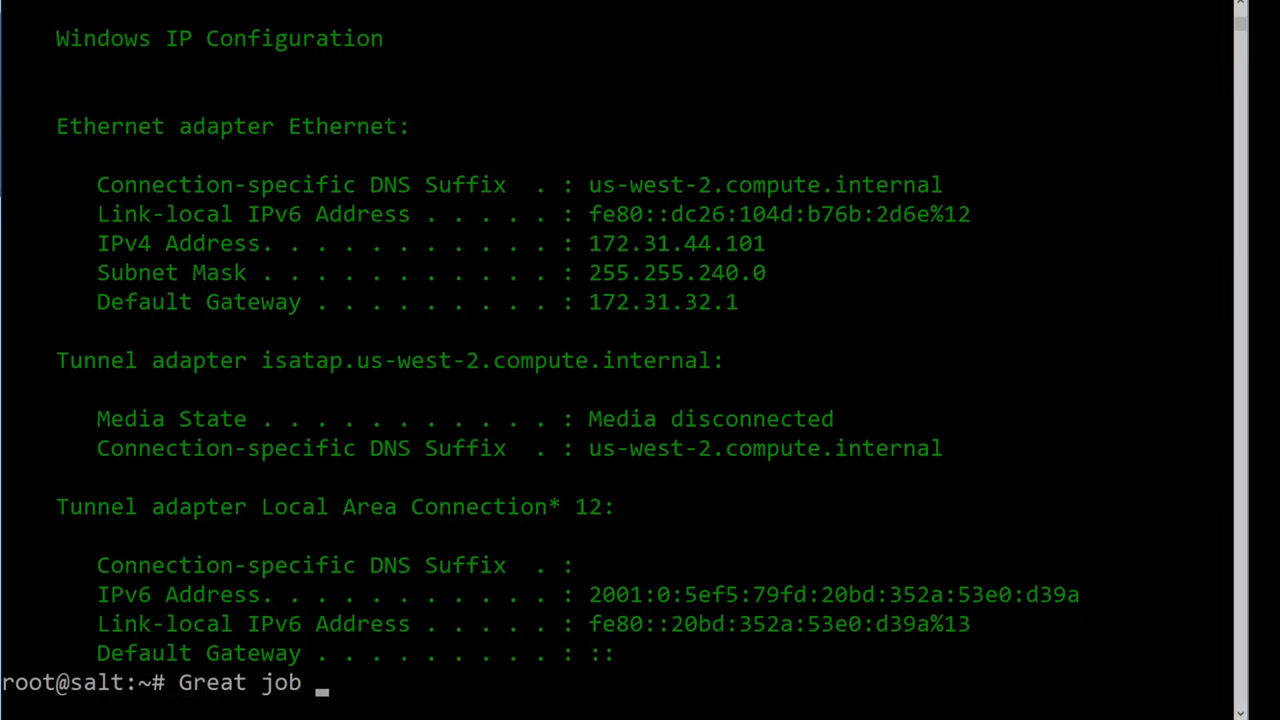